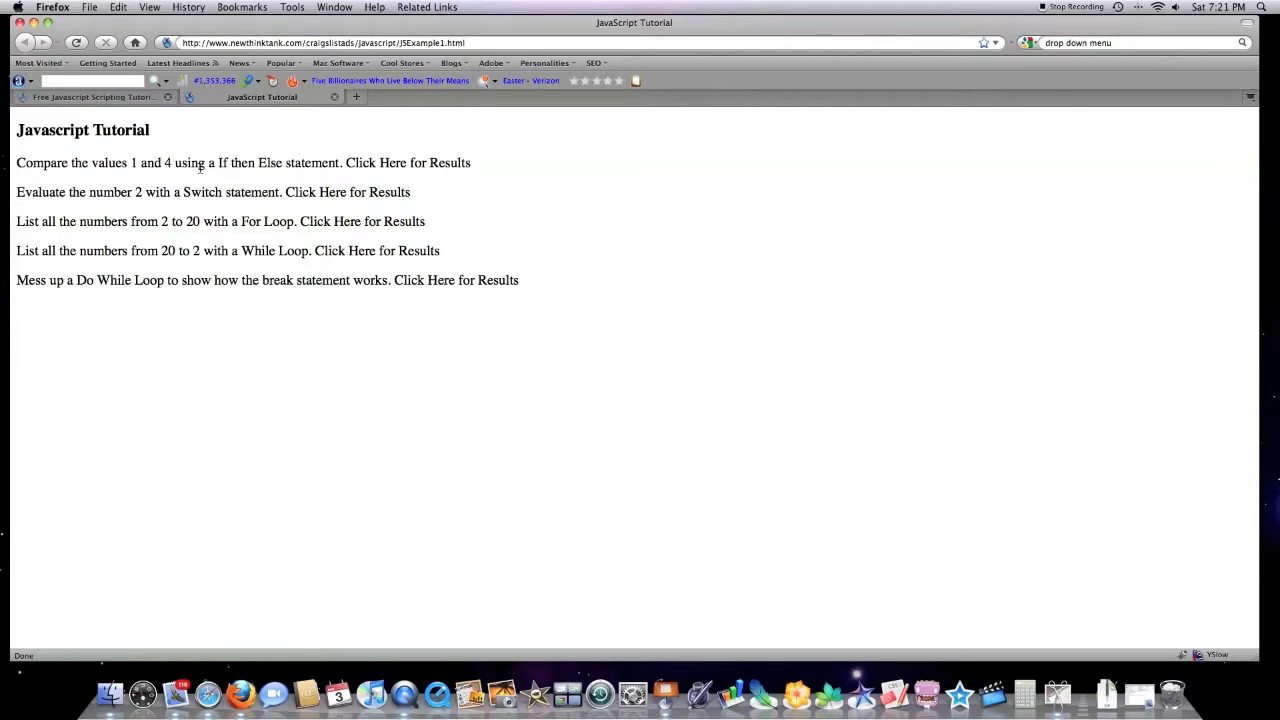
{"action": "mouse_move", "coordinate": [110, 176]}
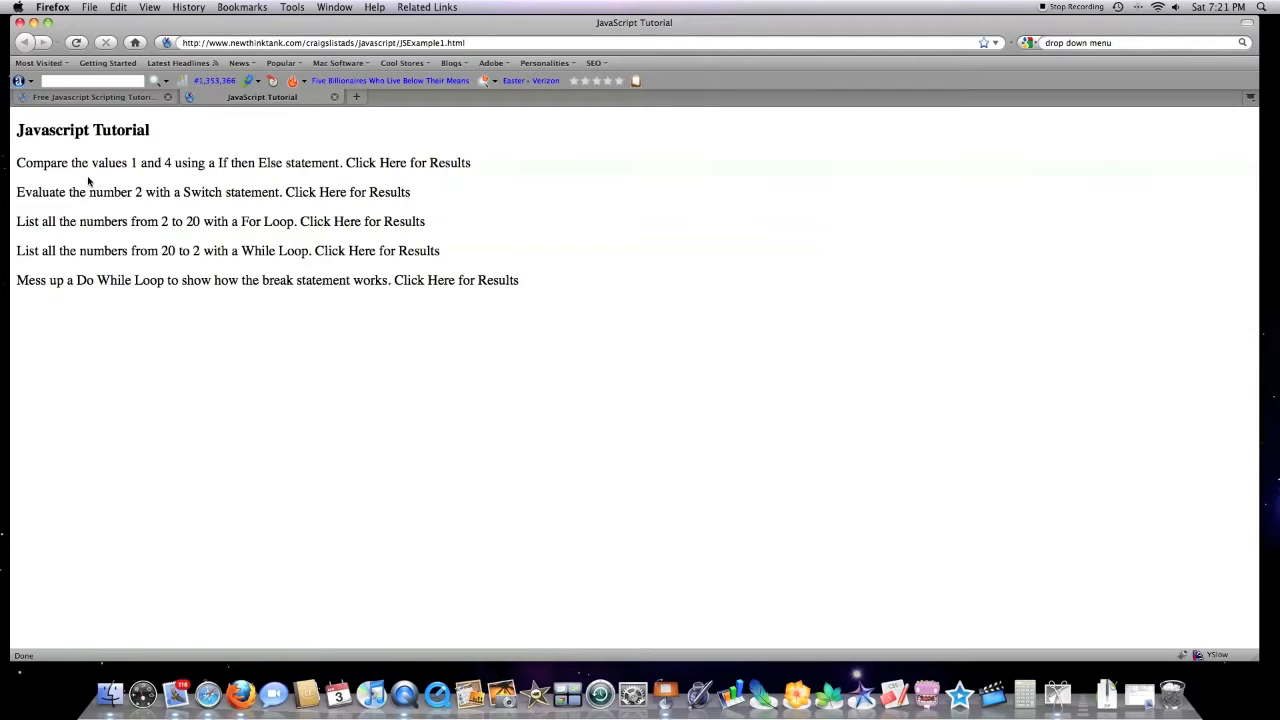
Show the demo results for comparing 1 and 4, evaluating 2, and listing 2 to 20, then return to the tutorial blog
{"action": "left_click", "coordinate": [408, 162]}
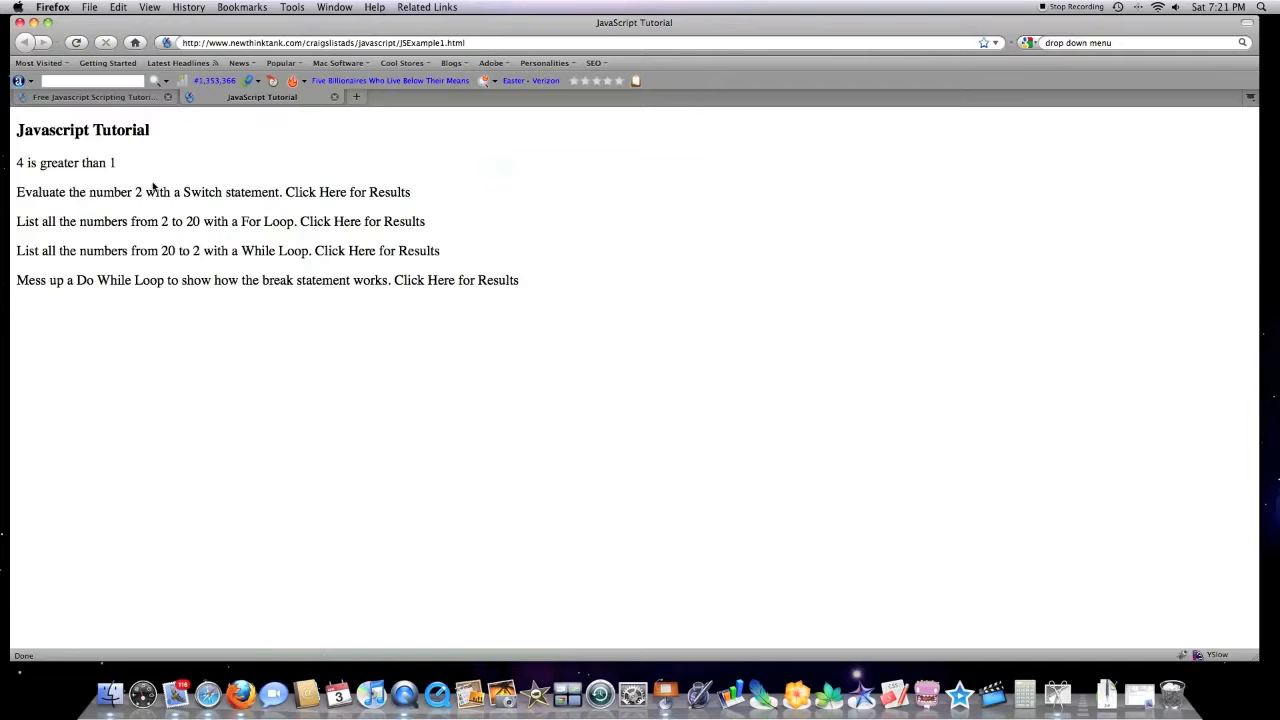
{"action": "left_click", "coordinate": [340, 192]}
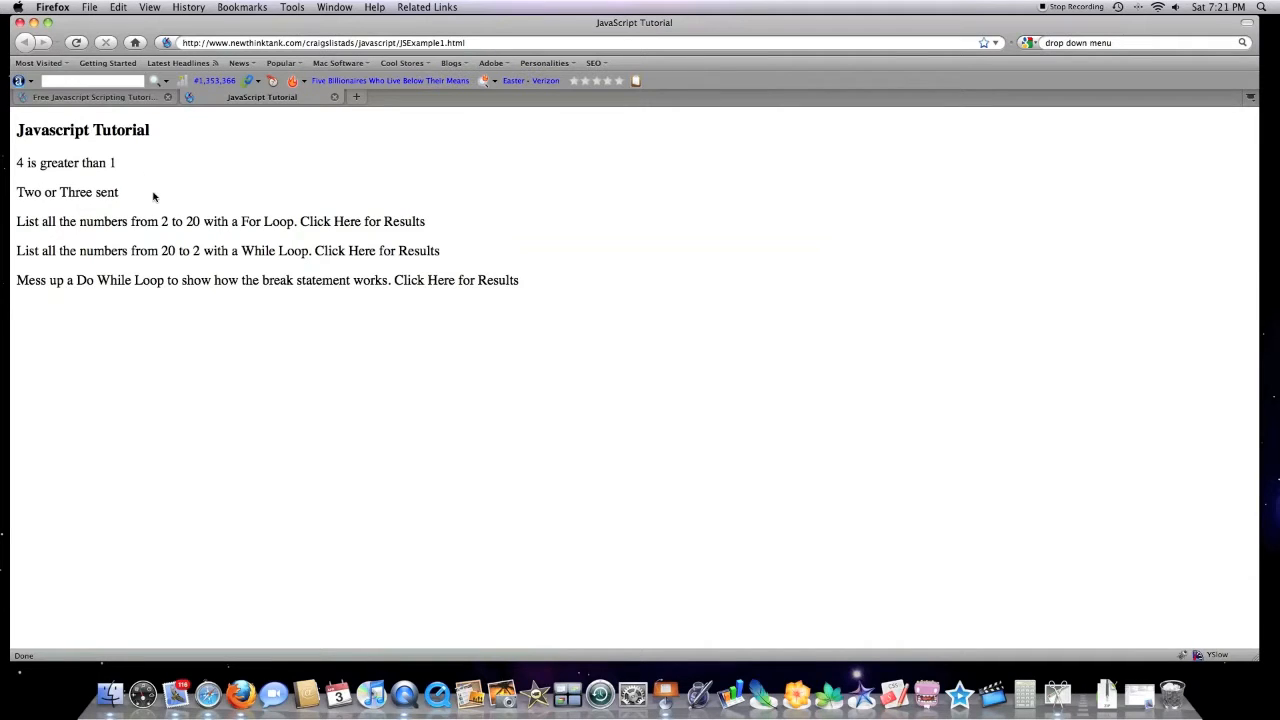
{"action": "left_click", "coordinate": [348, 220]}
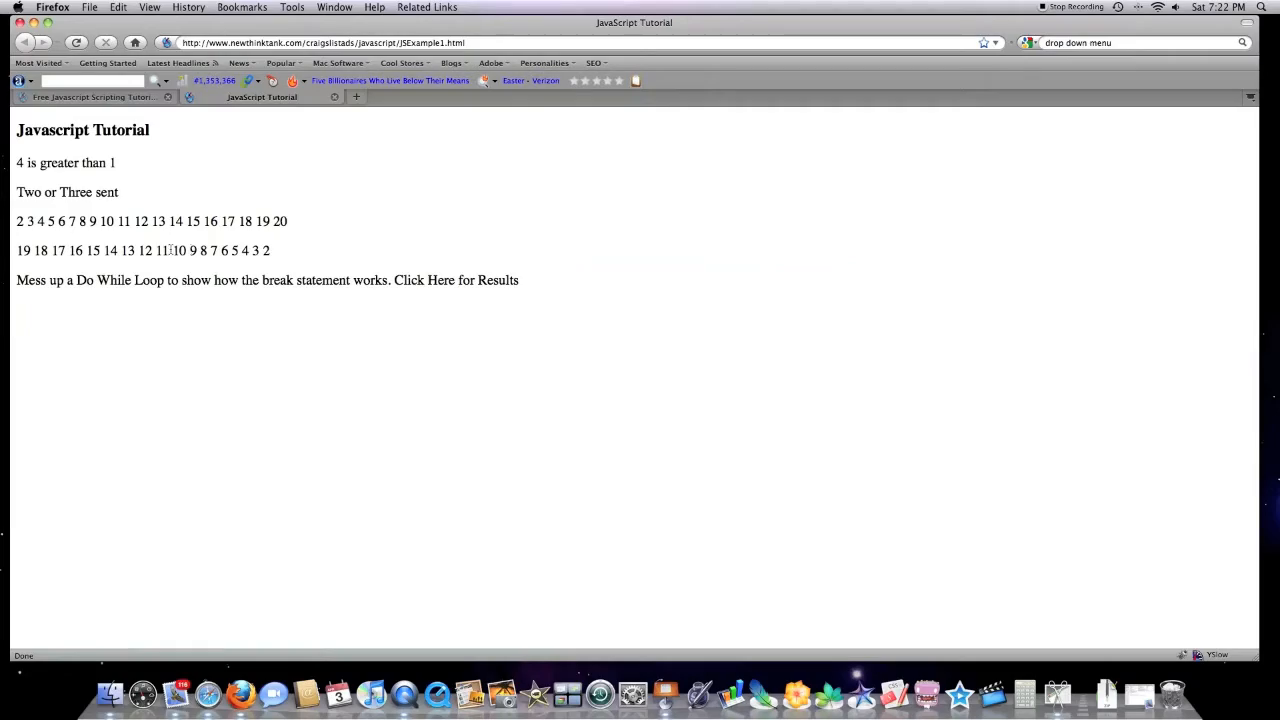
{"action": "left_click", "coordinate": [96, 96]}
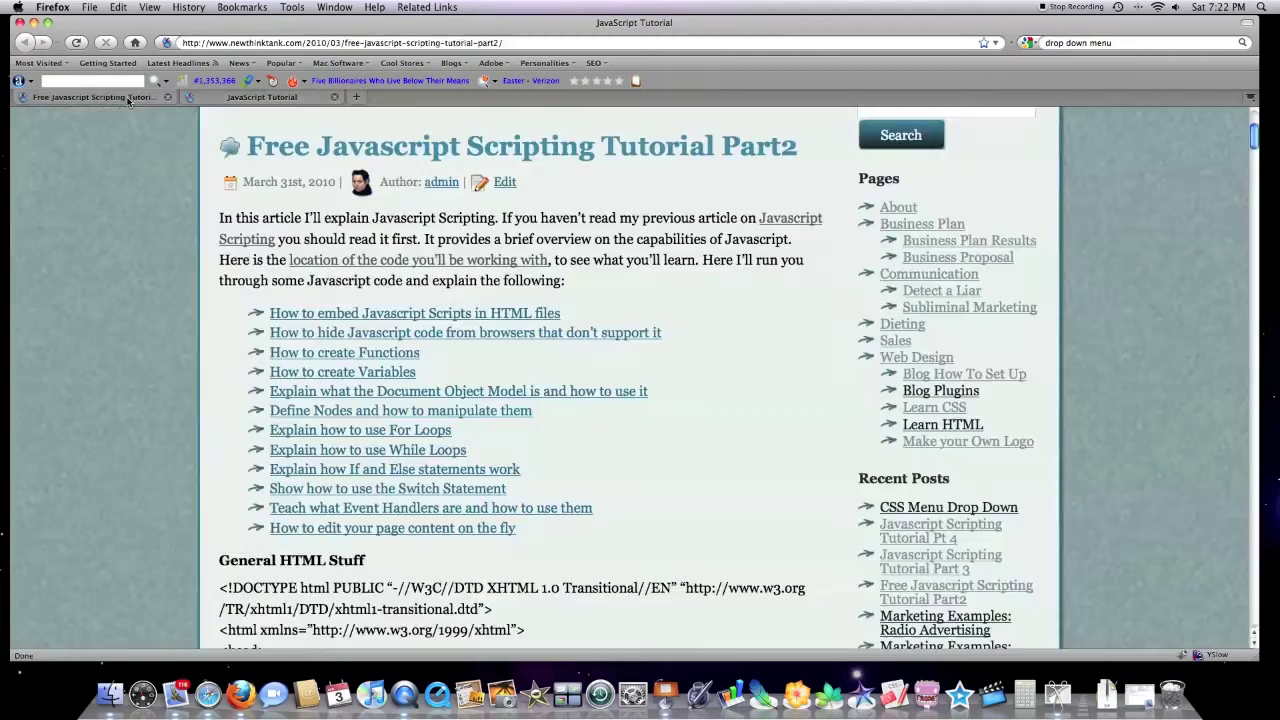
Highlight the meta content-type line and the HTML comment opener in the General HTML Stuff code
{"action": "scroll", "scroll_direction": "down", "scroll_amount": 3}
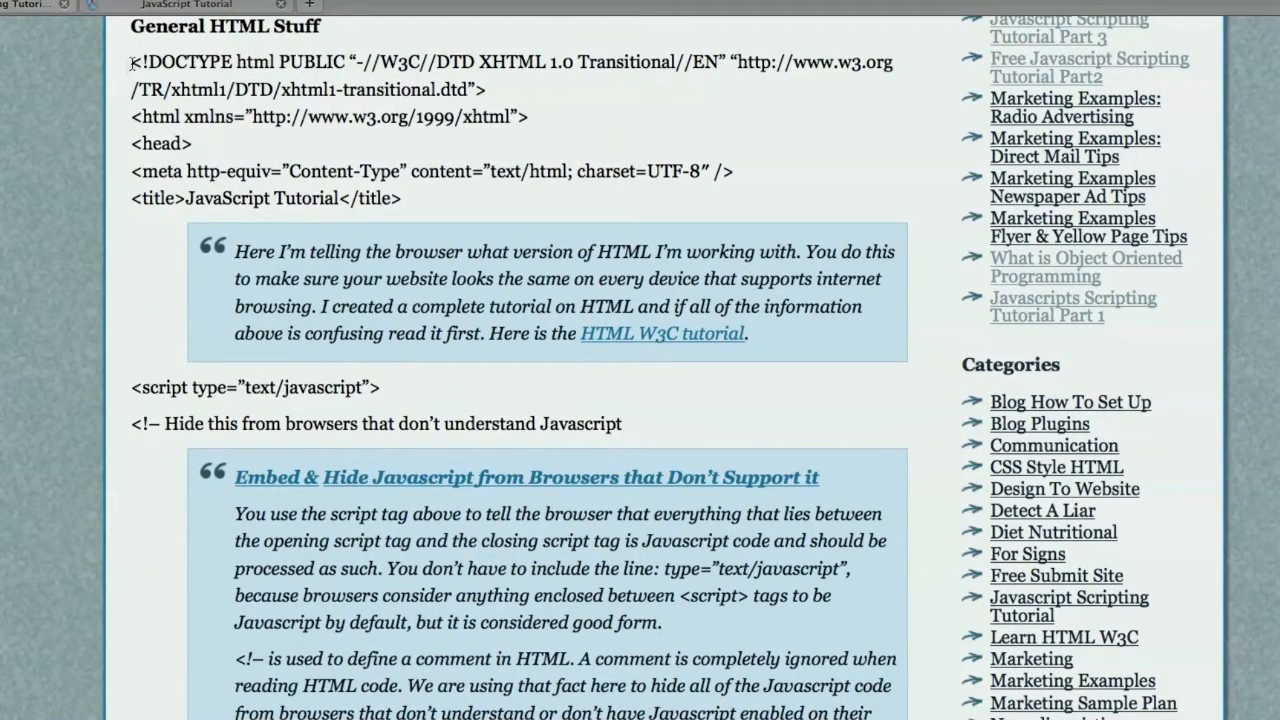
{"action": "left_click_drag", "start_coordinate": [130, 60], "coordinate": [484, 90]}
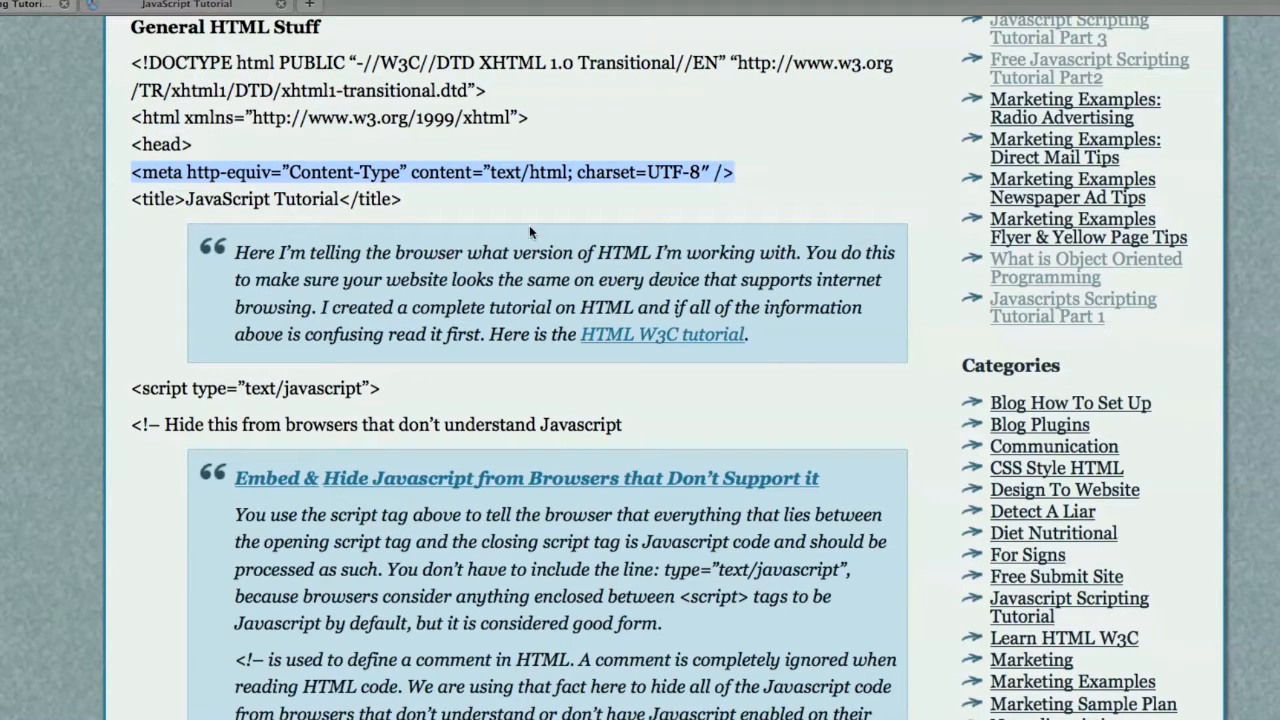
{"action": "mouse_move", "coordinate": [240, 212]}
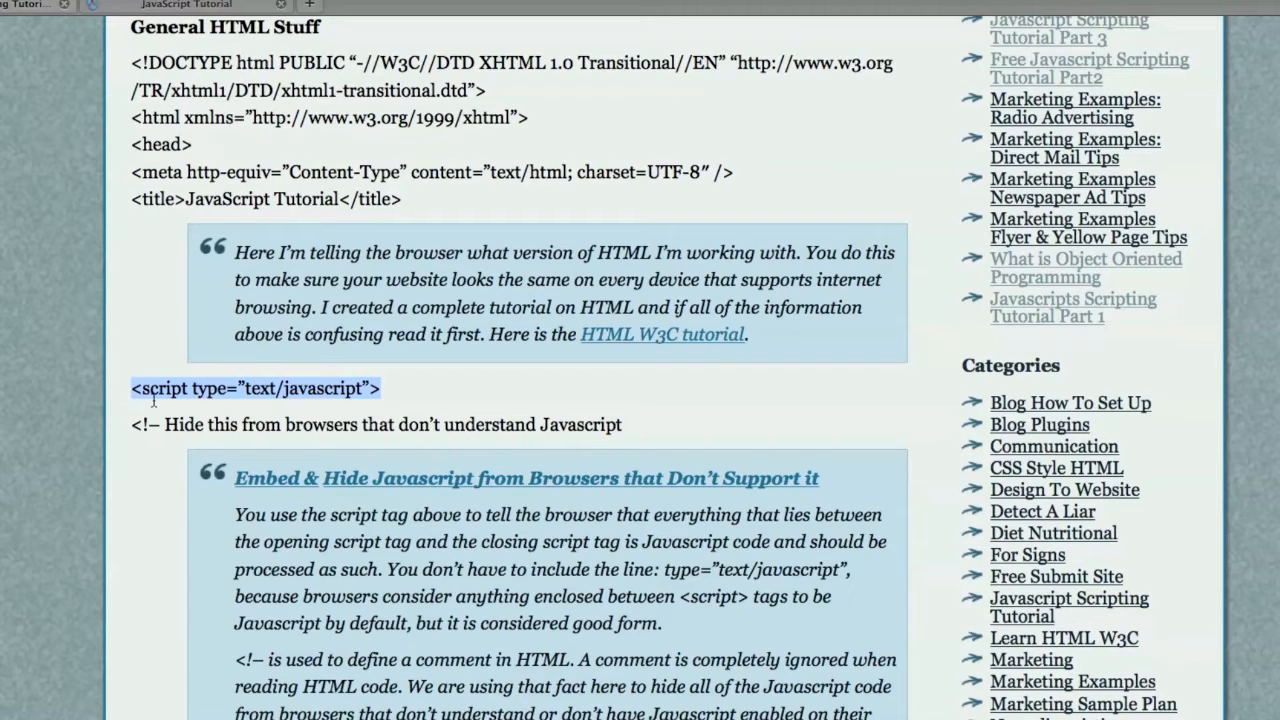
{"action": "mouse_move", "coordinate": [250, 414]}
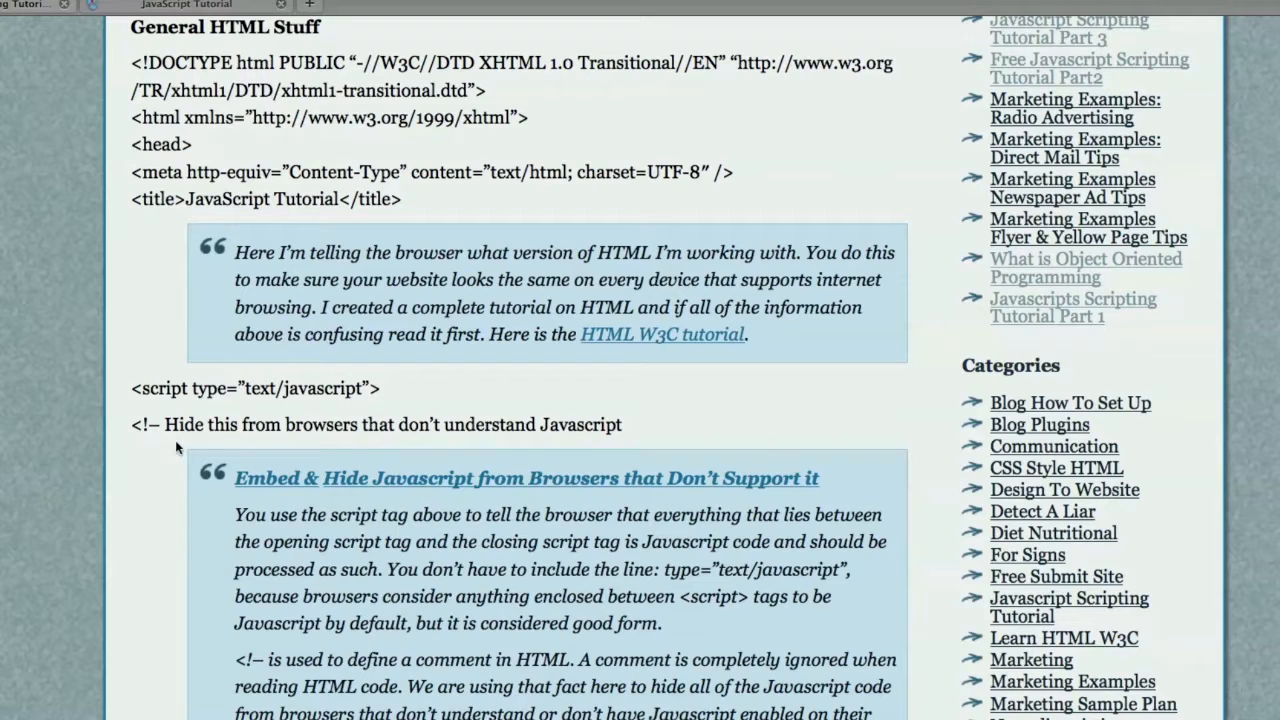
{"action": "mouse_move", "coordinate": [200, 442]}
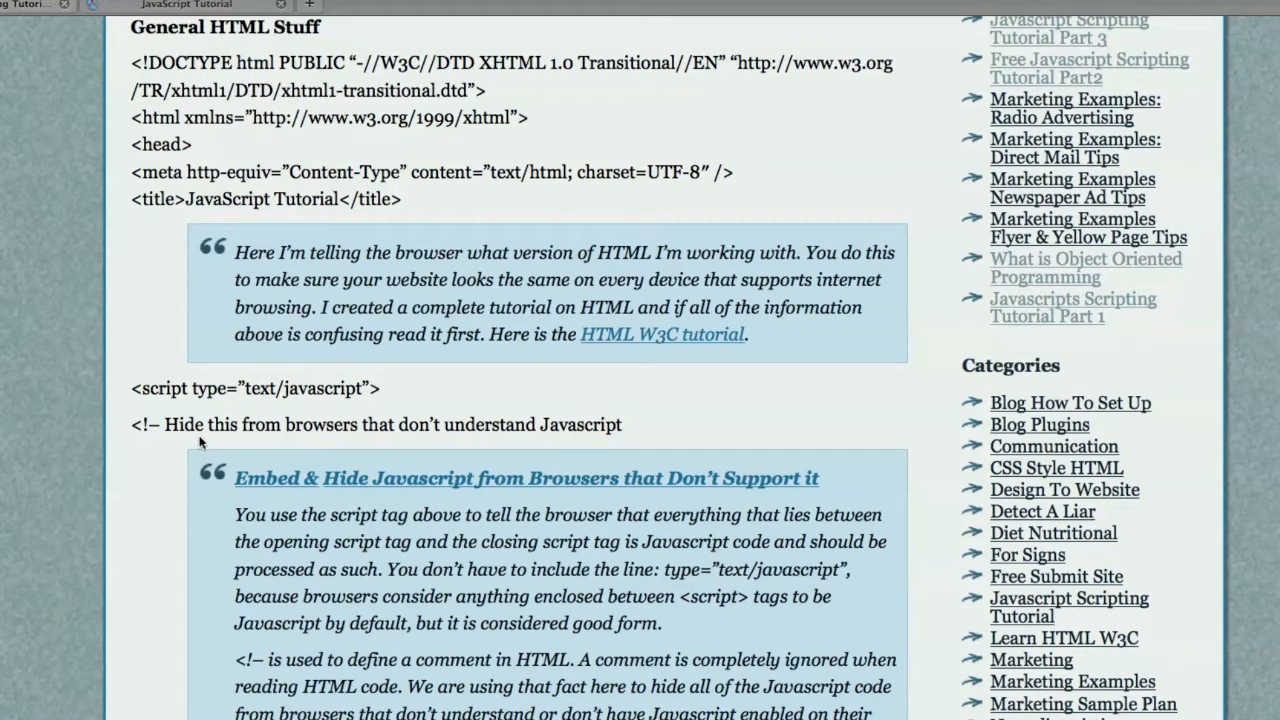
{"action": "mouse_move", "coordinate": [210, 440]}
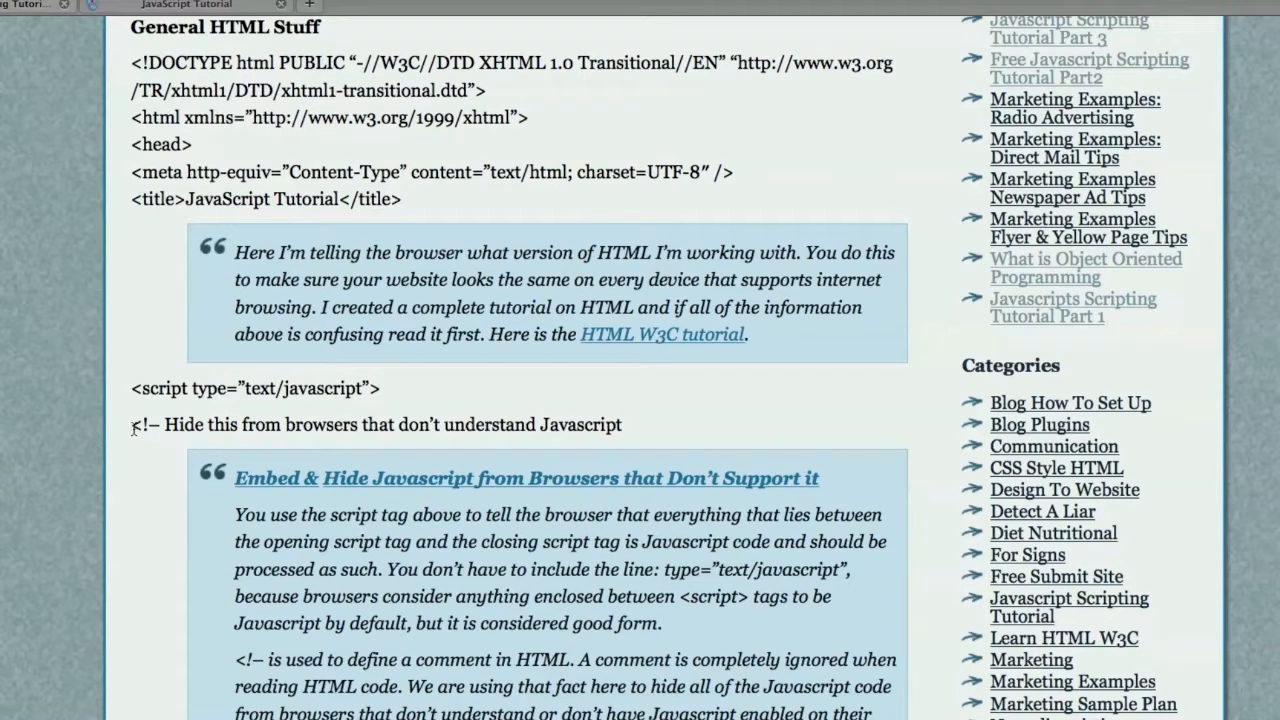
{"action": "double_click", "coordinate": [138, 420]}
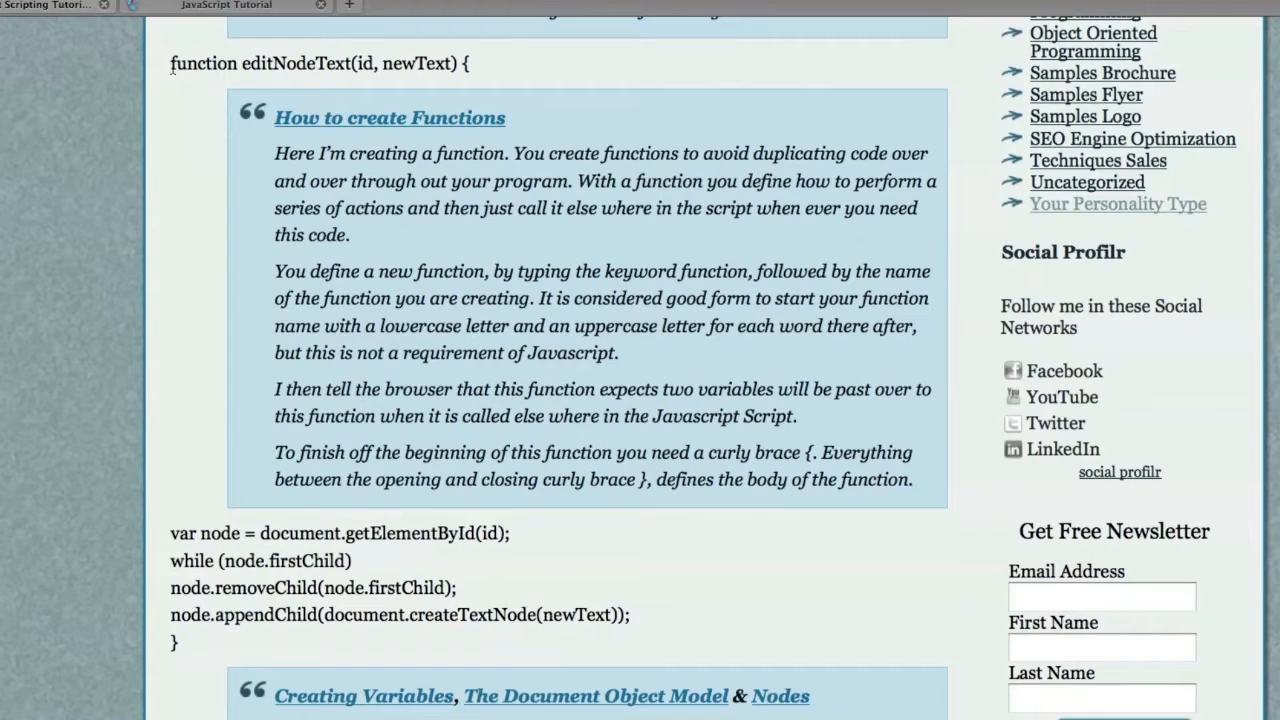
Highlight the function keyword and the newText parameter in the editNodeText declaration
{"action": "double_click", "coordinate": [204, 62]}
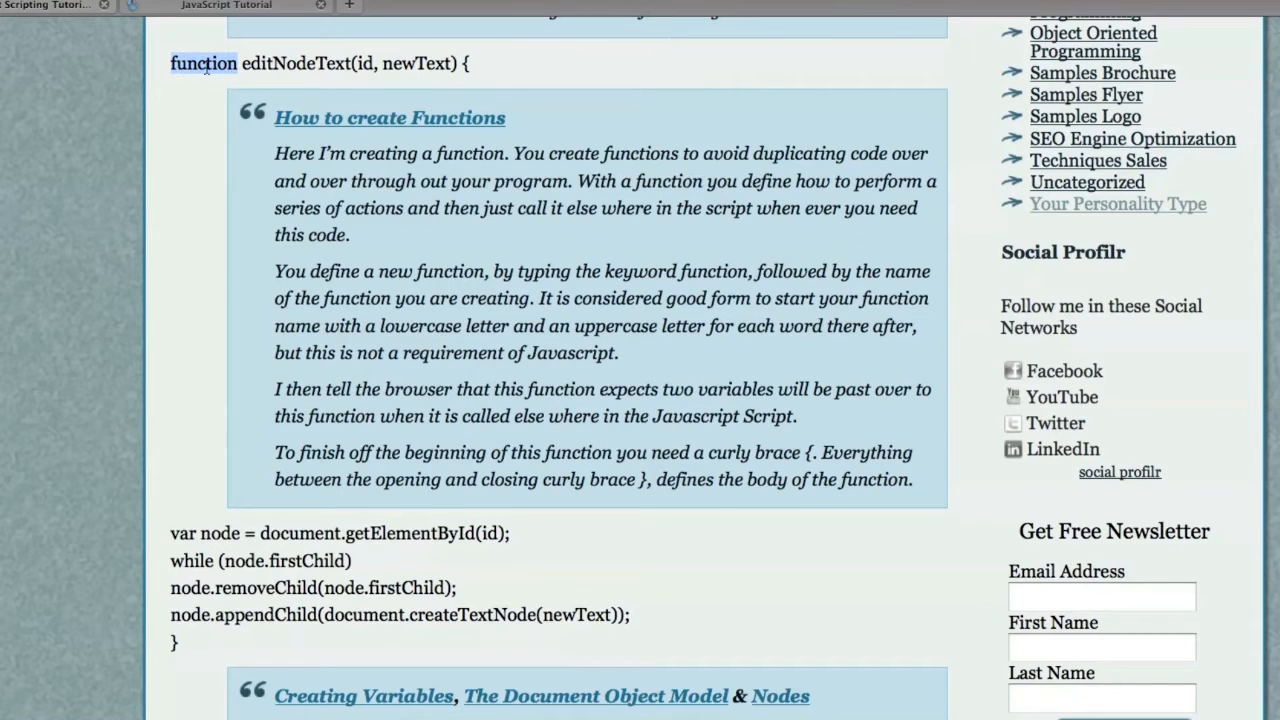
{"action": "double_click", "coordinate": [296, 64]}
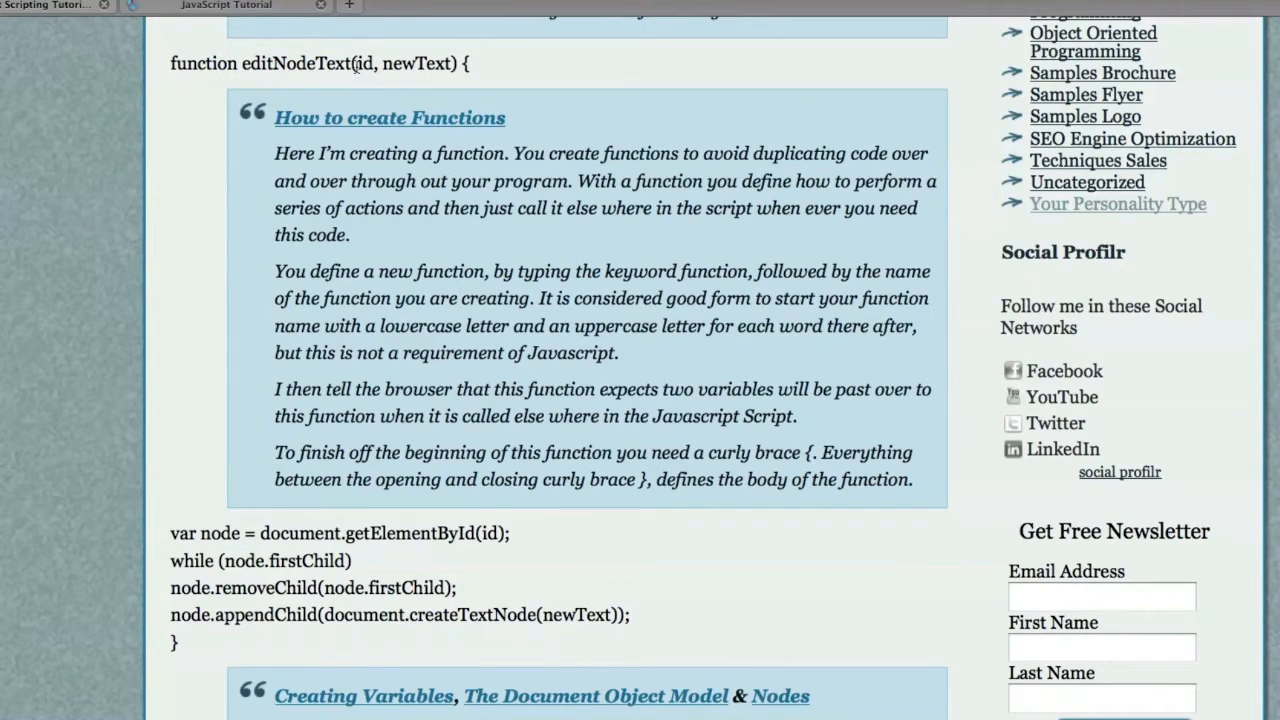
{"action": "double_click", "coordinate": [276, 62]}
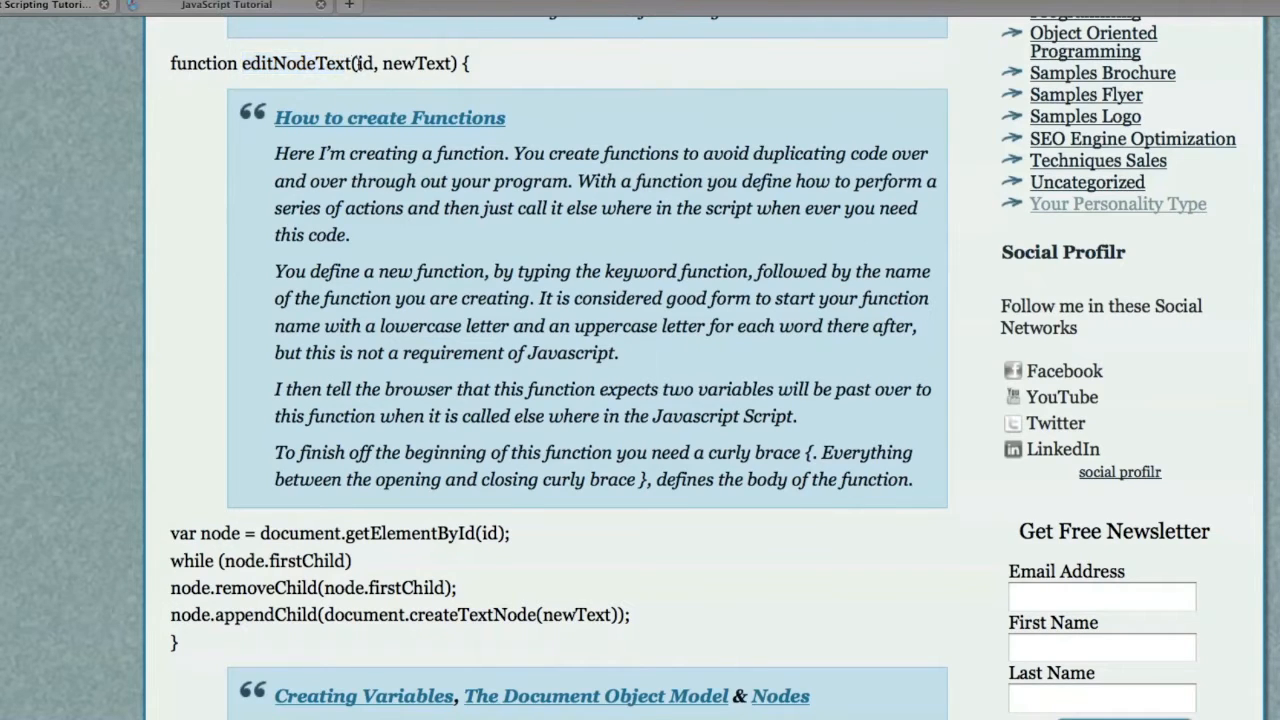
{"action": "double_click", "coordinate": [412, 62]}
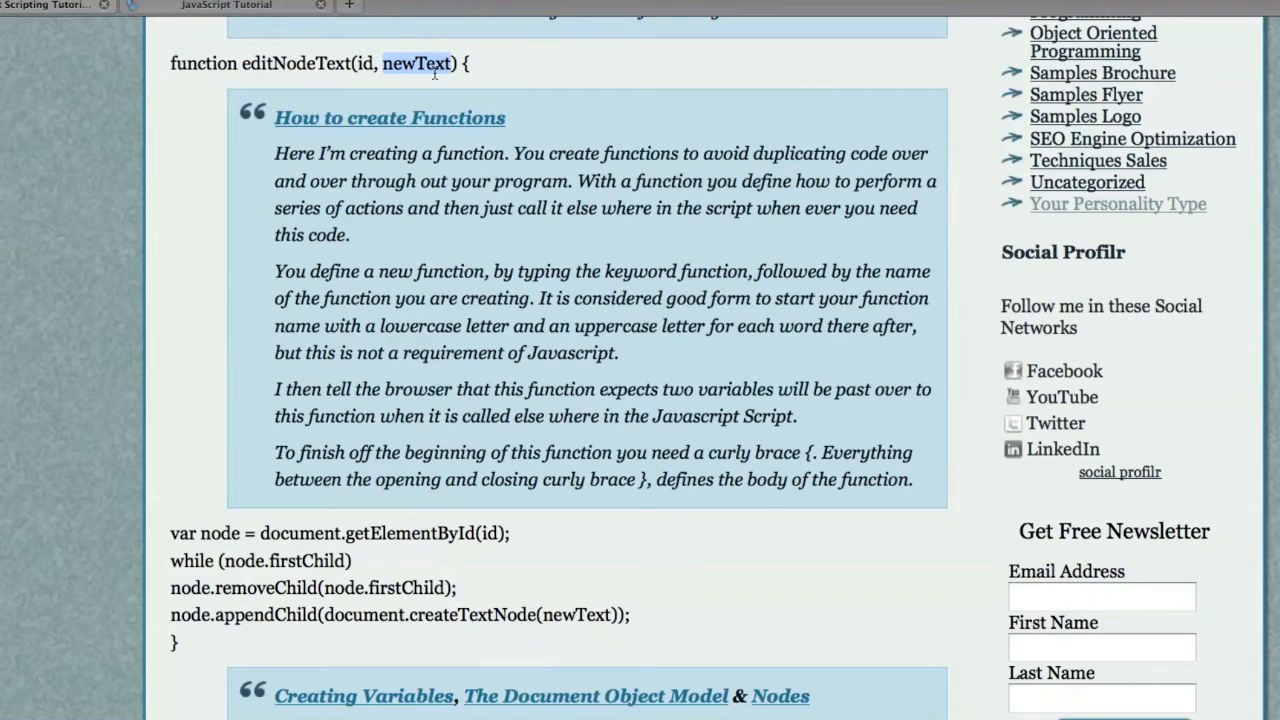
{"action": "mouse_move", "coordinate": [408, 82]}
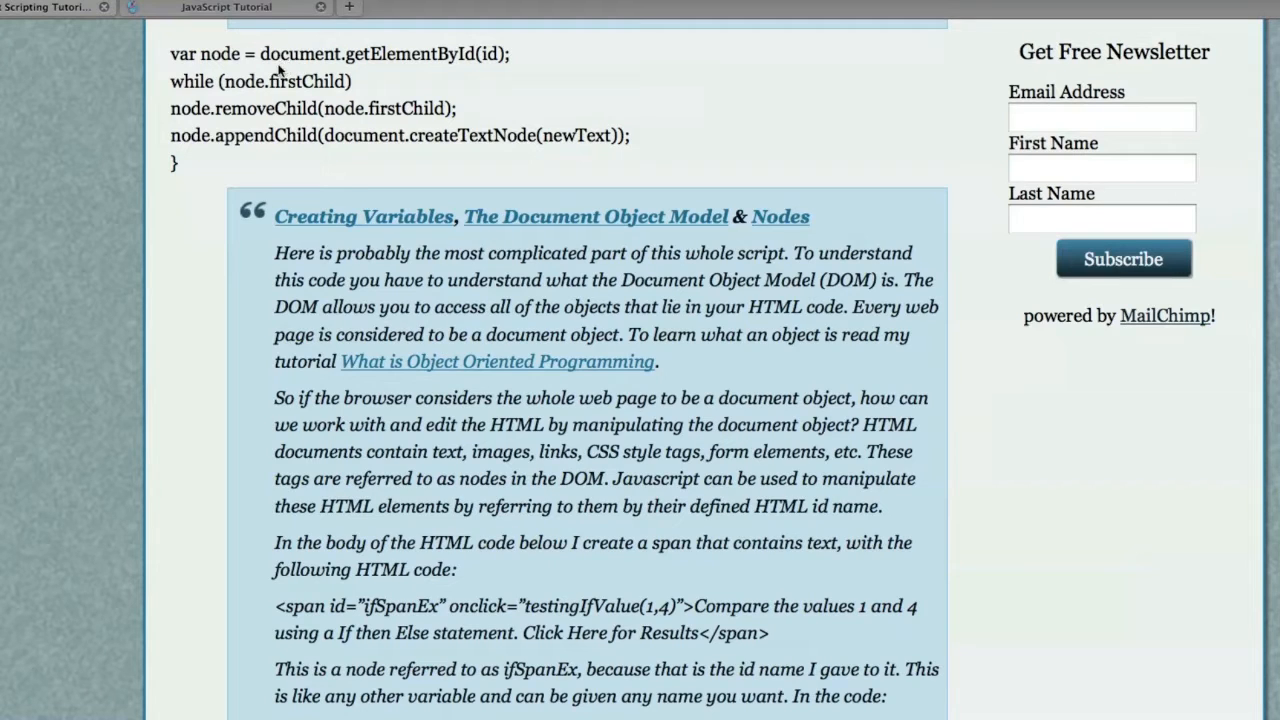
{"action": "mouse_move", "coordinate": [184, 128]}
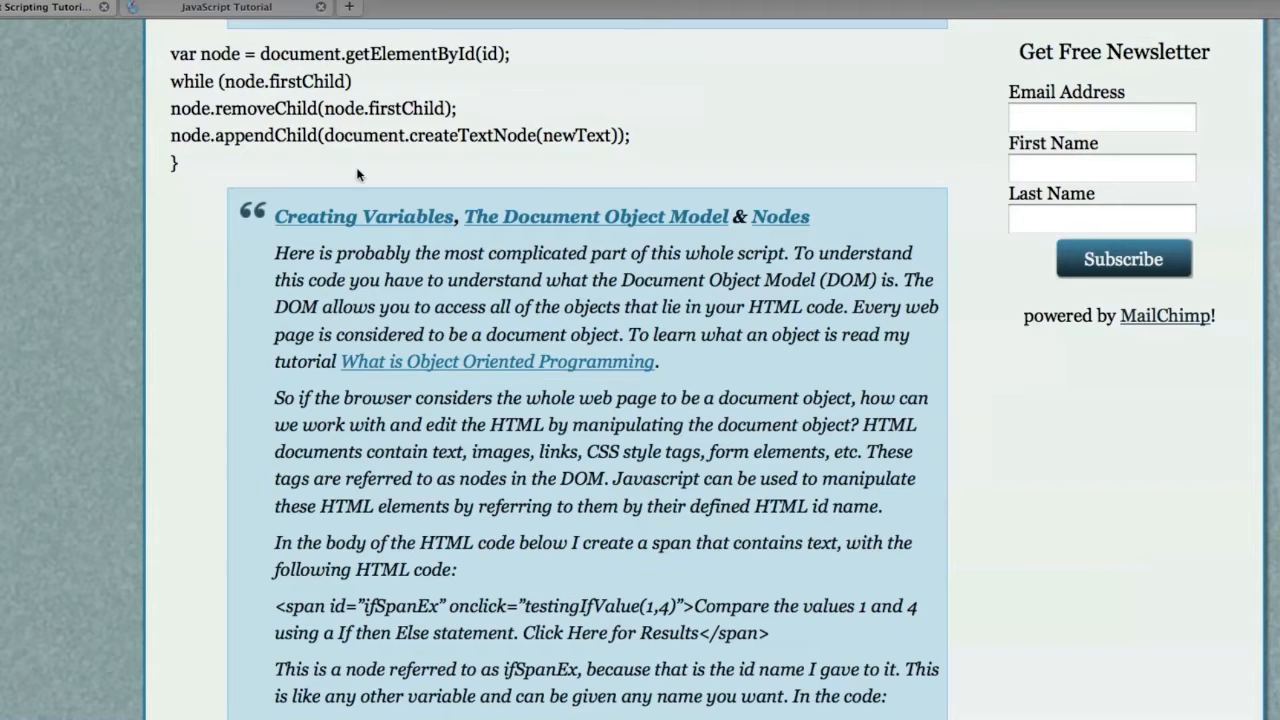
{"action": "mouse_move", "coordinate": [512, 180]}
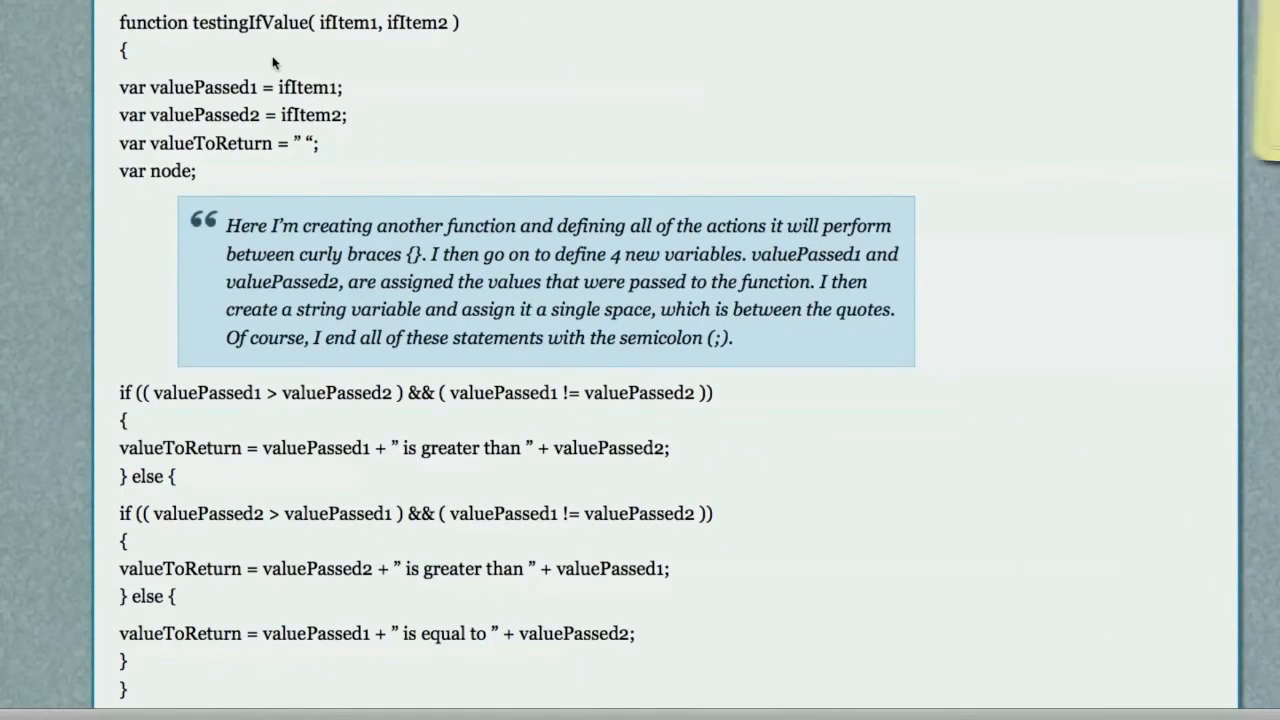
{"action": "mouse_move", "coordinate": [236, 62]}
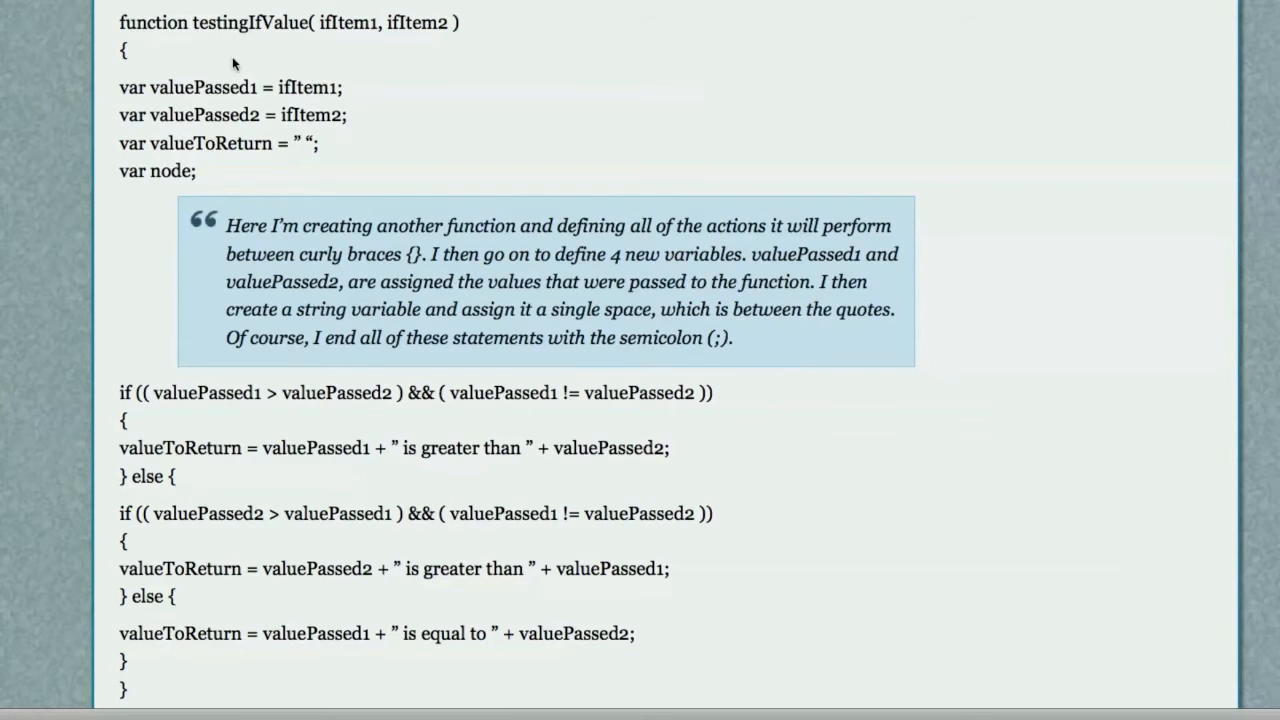
{"action": "left_click_drag", "start_coordinate": [318, 22], "coordinate": [448, 22]}
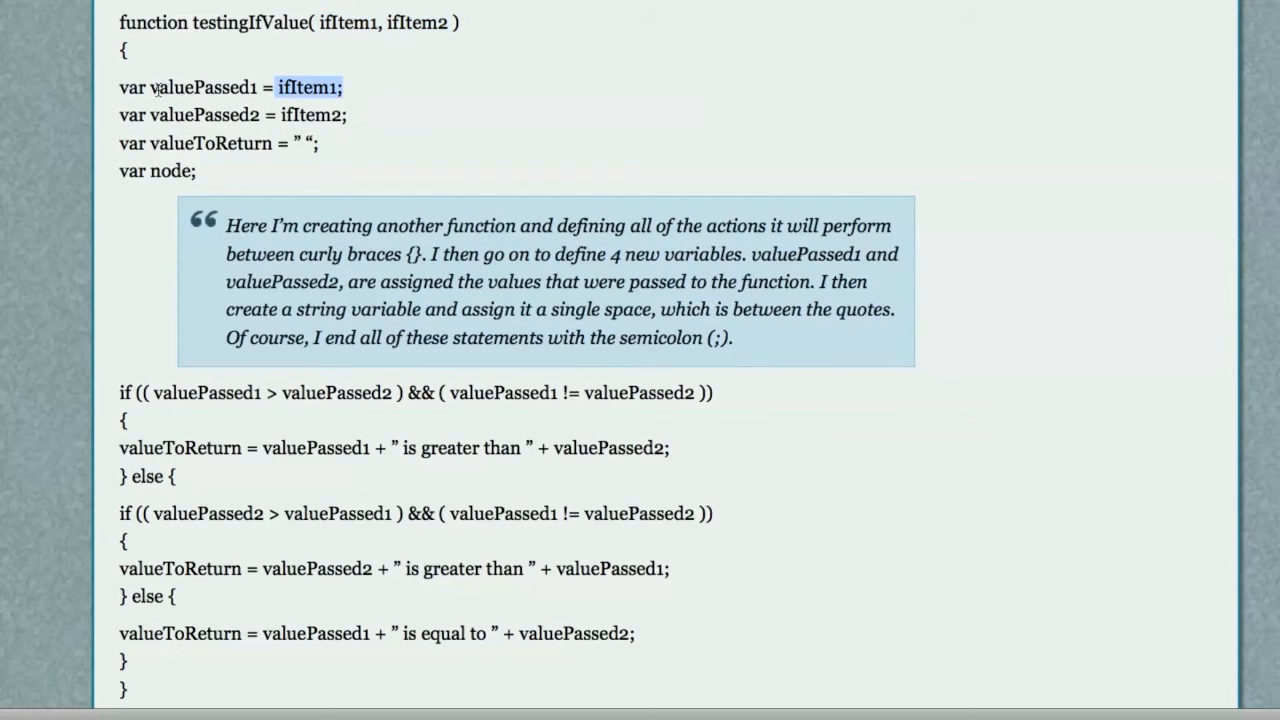
{"action": "double_click", "coordinate": [204, 112]}
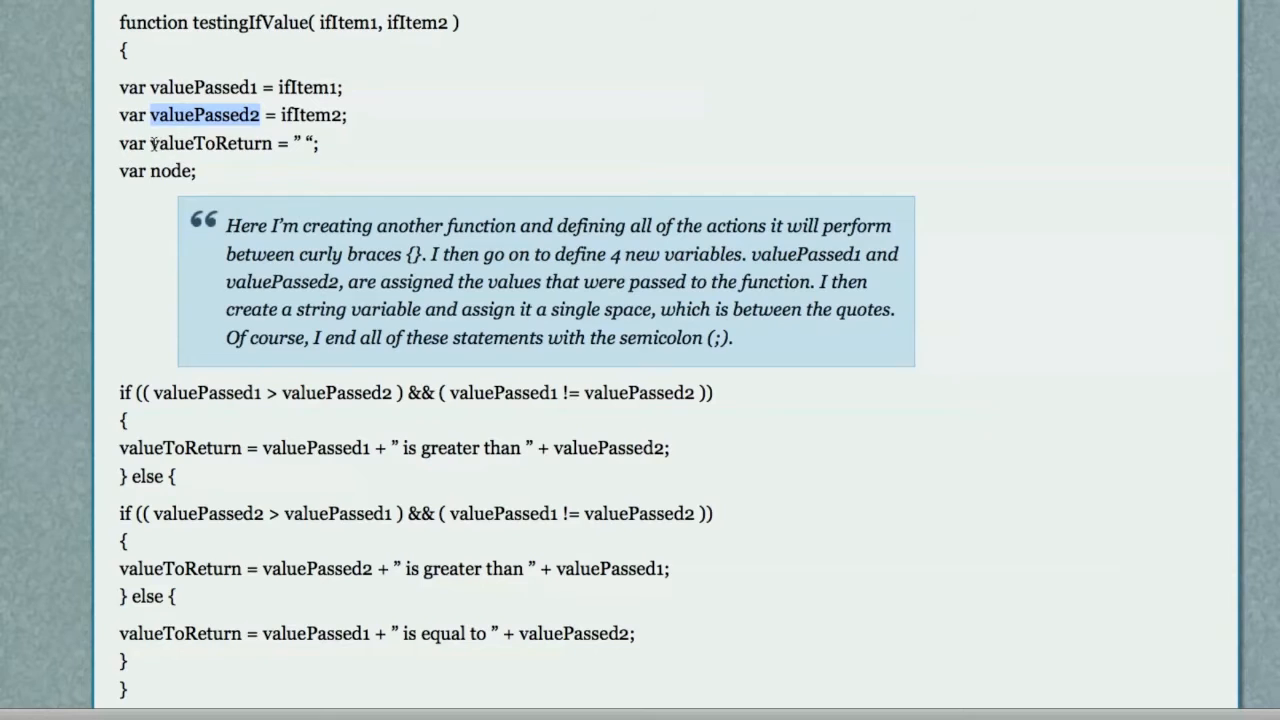
{"action": "double_click", "coordinate": [210, 144]}
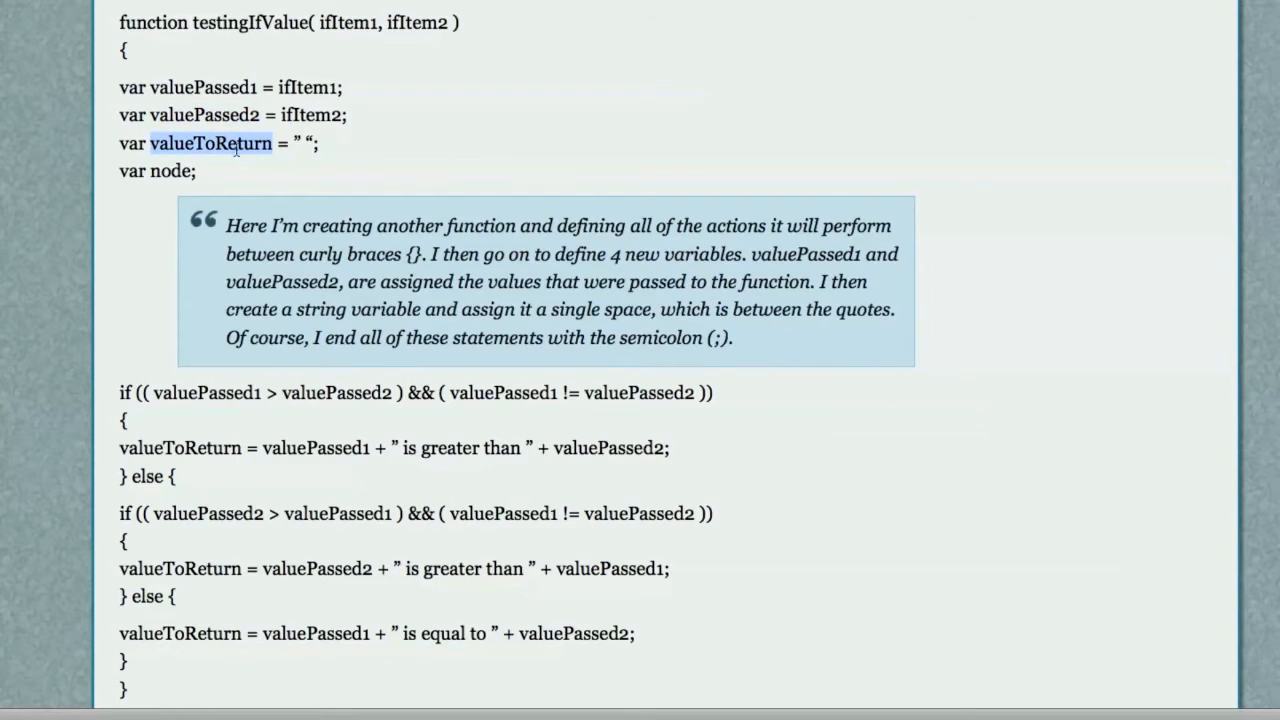
{"action": "mouse_move", "coordinate": [284, 168]}
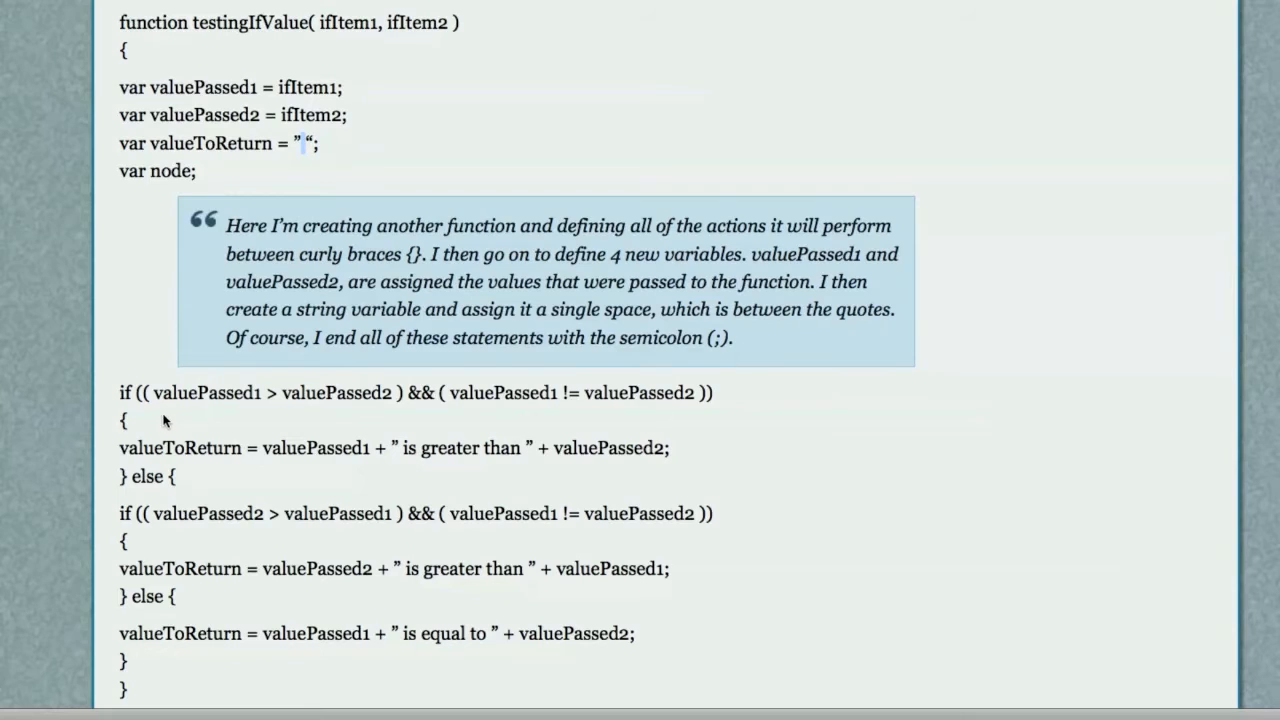
{"action": "mouse_move", "coordinate": [322, 410]}
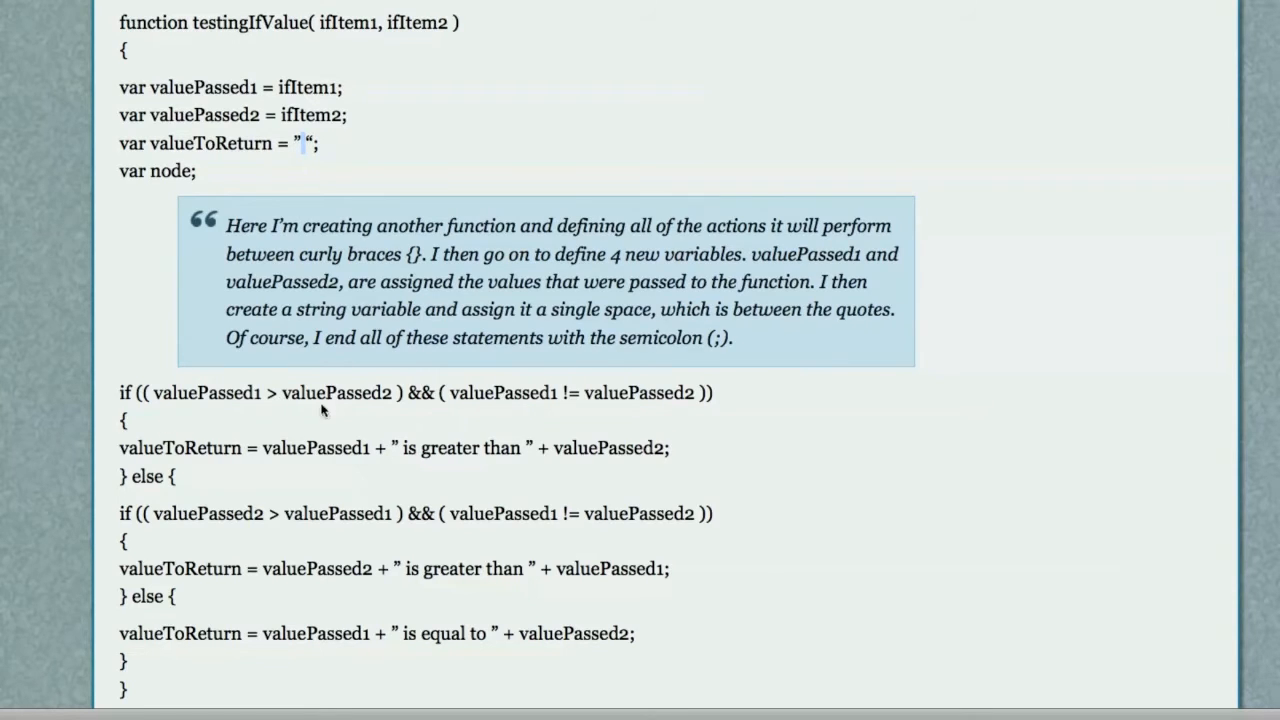
{"action": "mouse_move", "coordinate": [400, 408]}
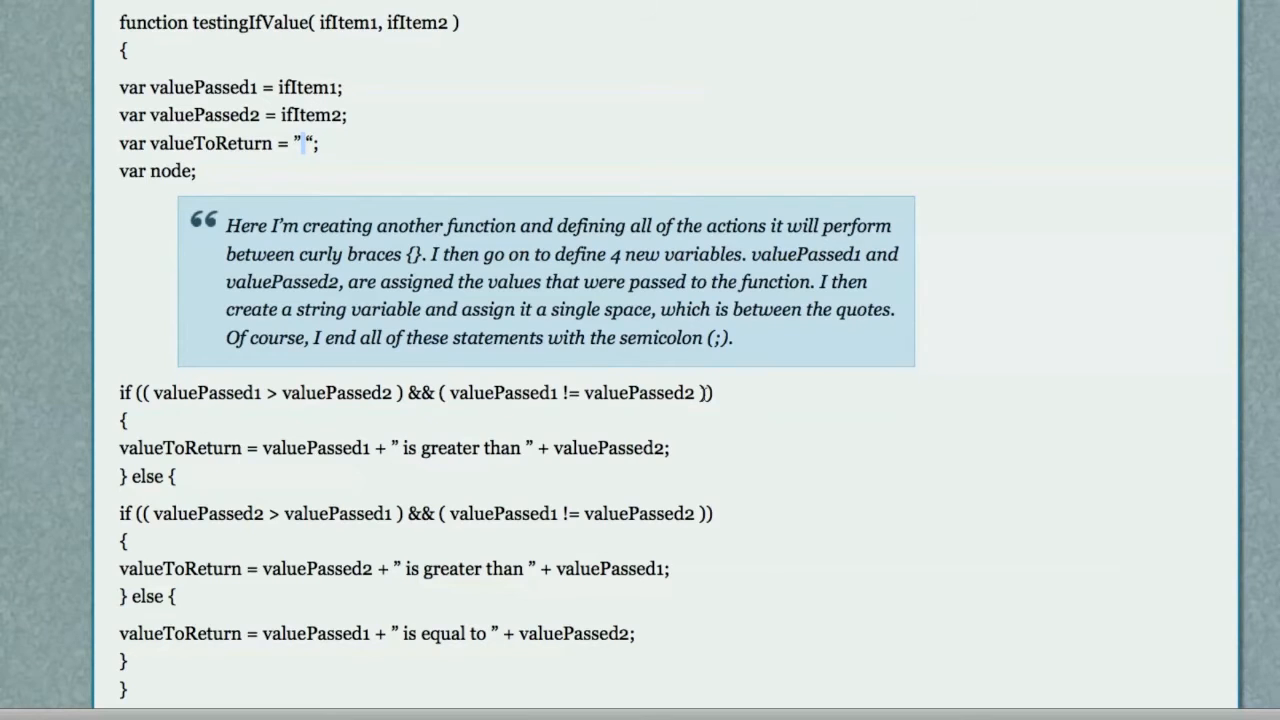
{"action": "mouse_move", "coordinate": [640, 424]}
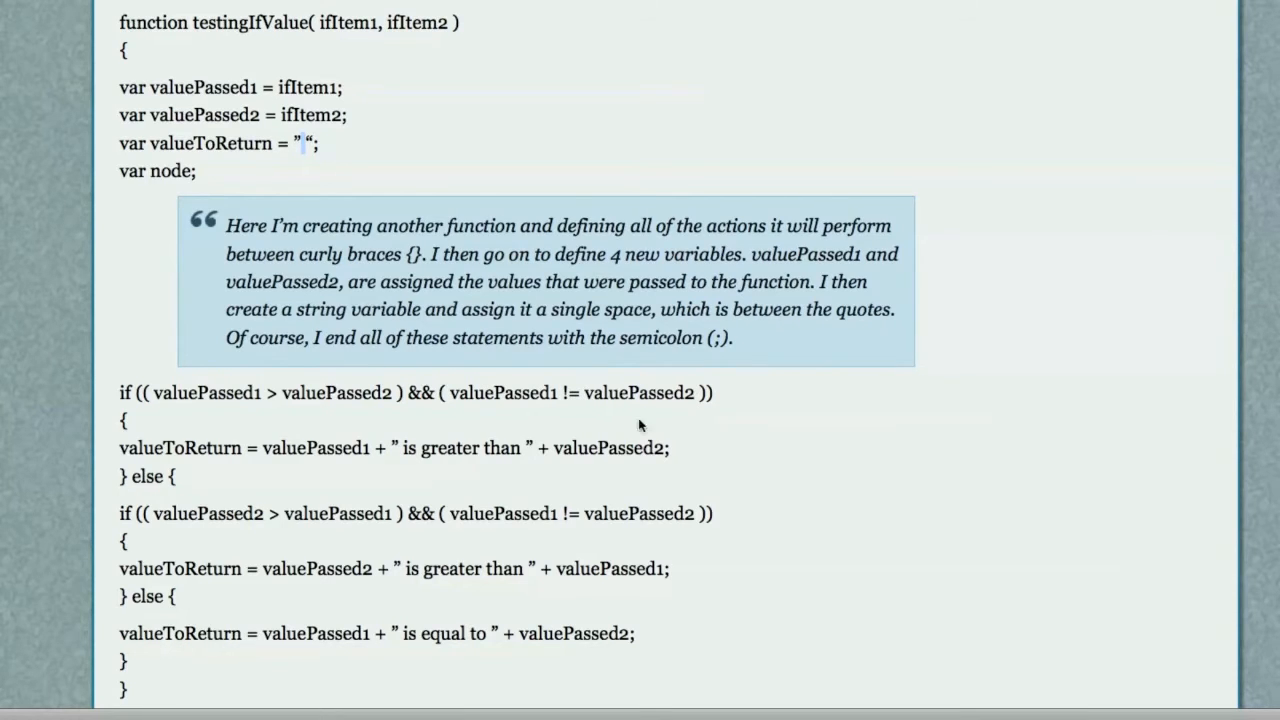
{"action": "mouse_move", "coordinate": [252, 408]}
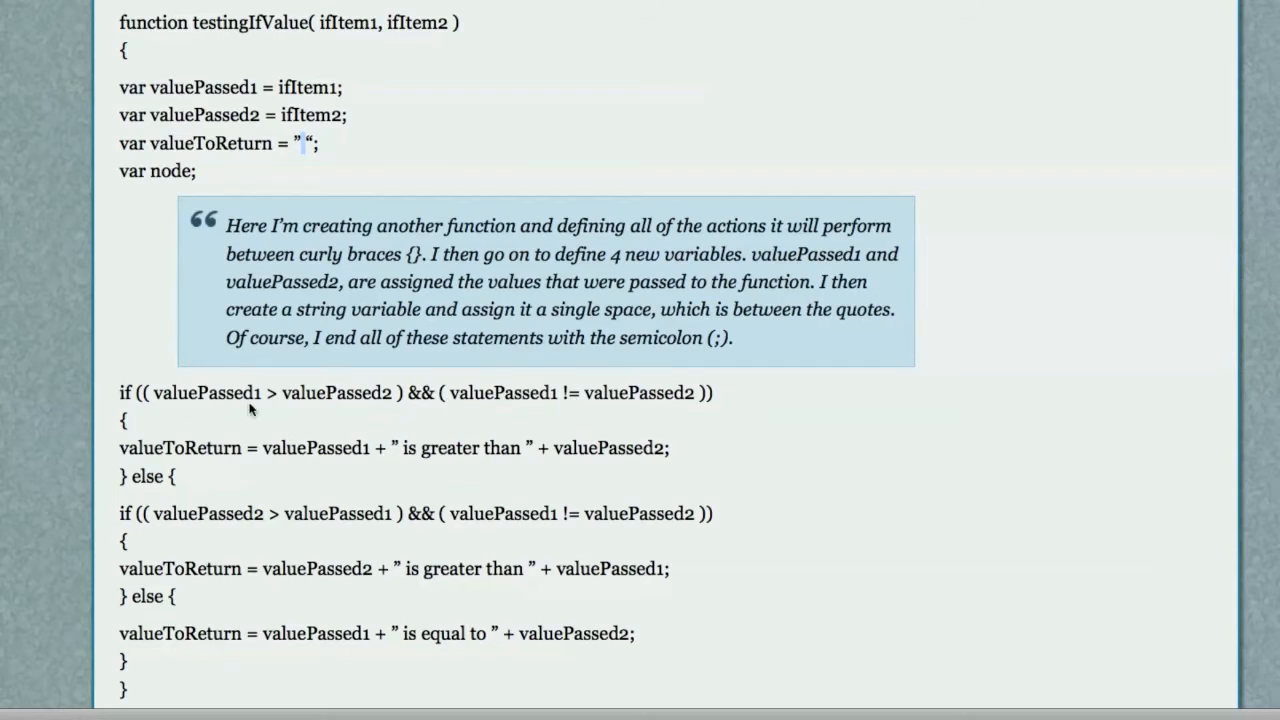
{"action": "mouse_move", "coordinate": [422, 422]}
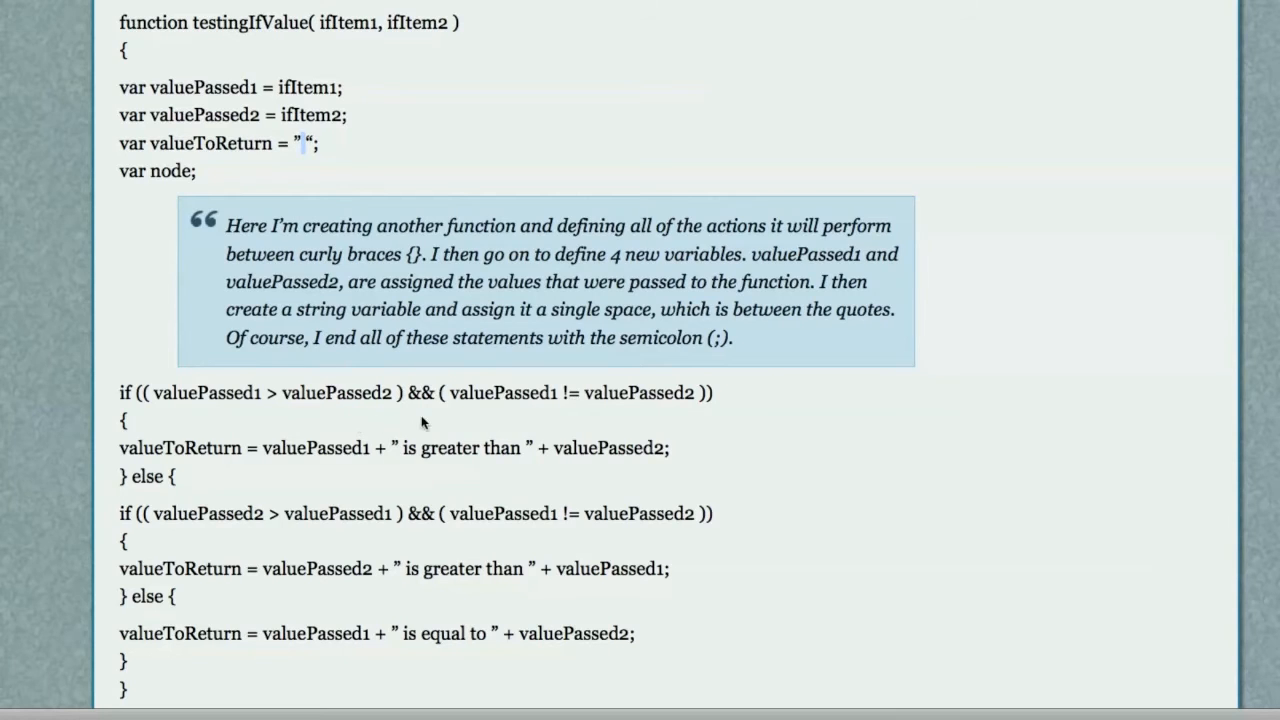
{"action": "triple_click", "coordinate": [384, 448]}
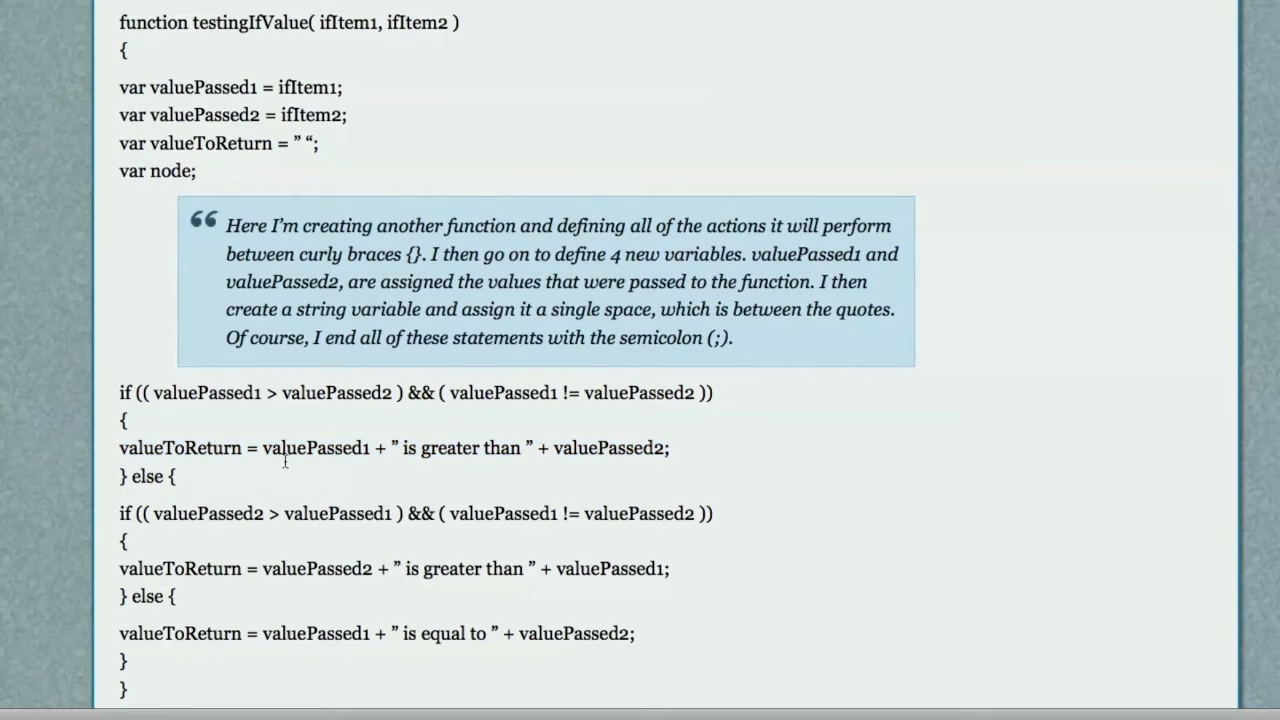
{"action": "mouse_move", "coordinate": [376, 448]}
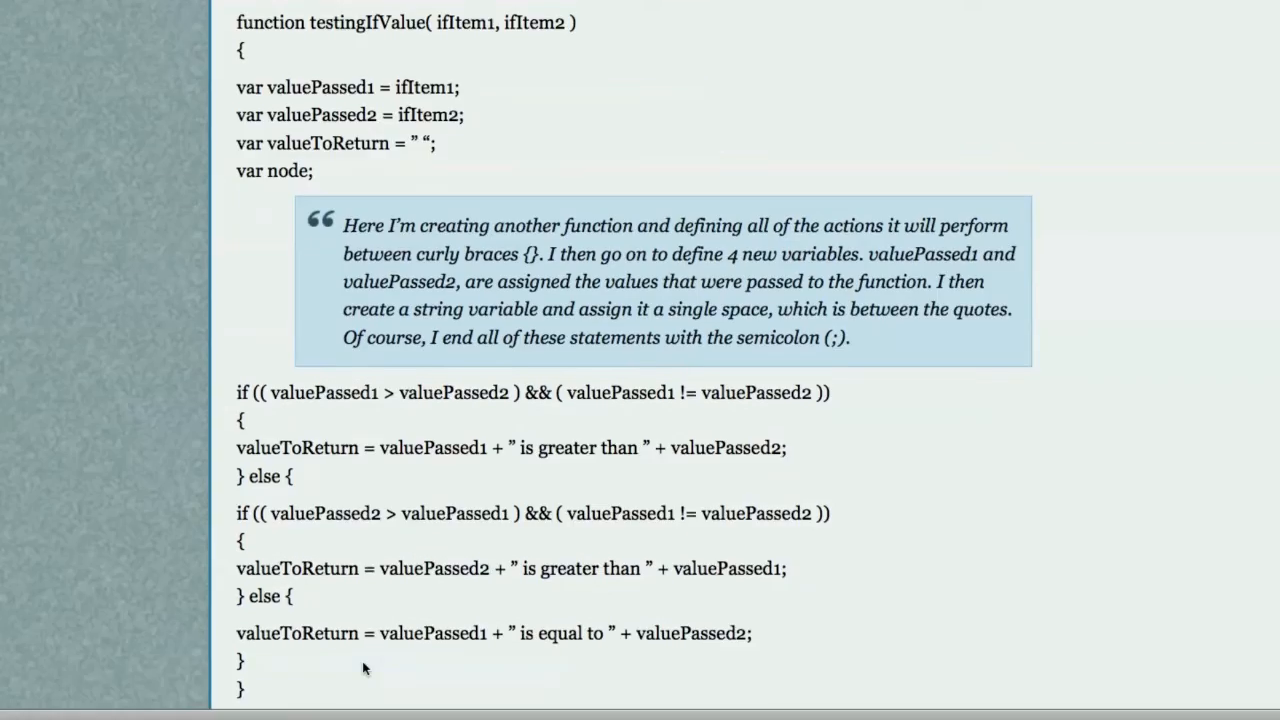
Scroll down to the All the Logical Operators explanation and the editNodeText call
{"action": "scroll", "scroll_direction": "down", "scroll_amount": 3}
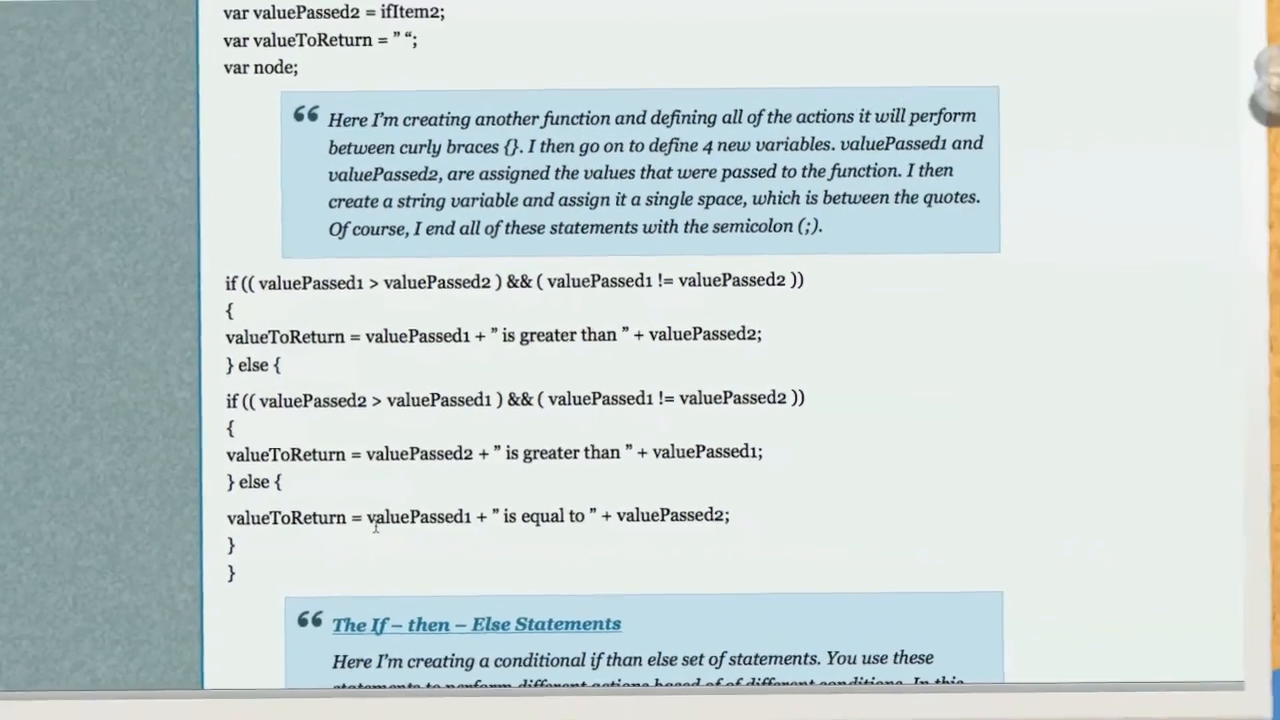
{"action": "scroll", "scroll_direction": "down", "scroll_amount": 3}
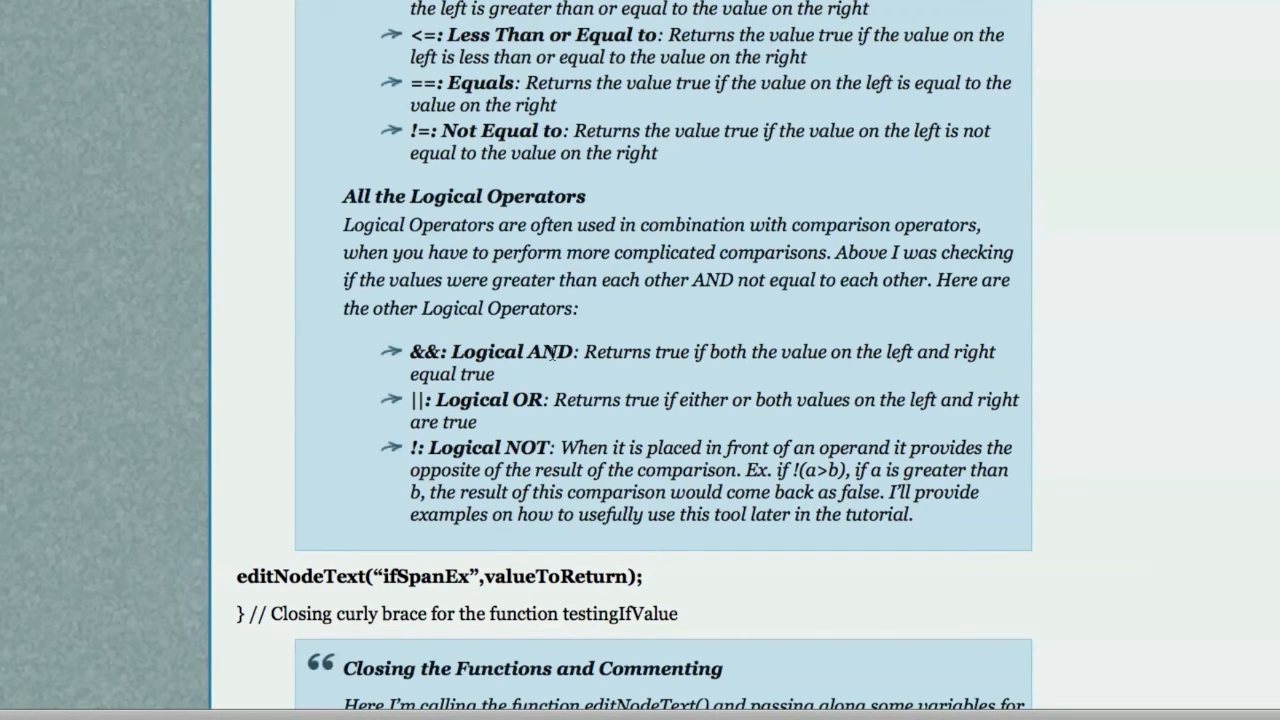
{"action": "mouse_move", "coordinate": [608, 380]}
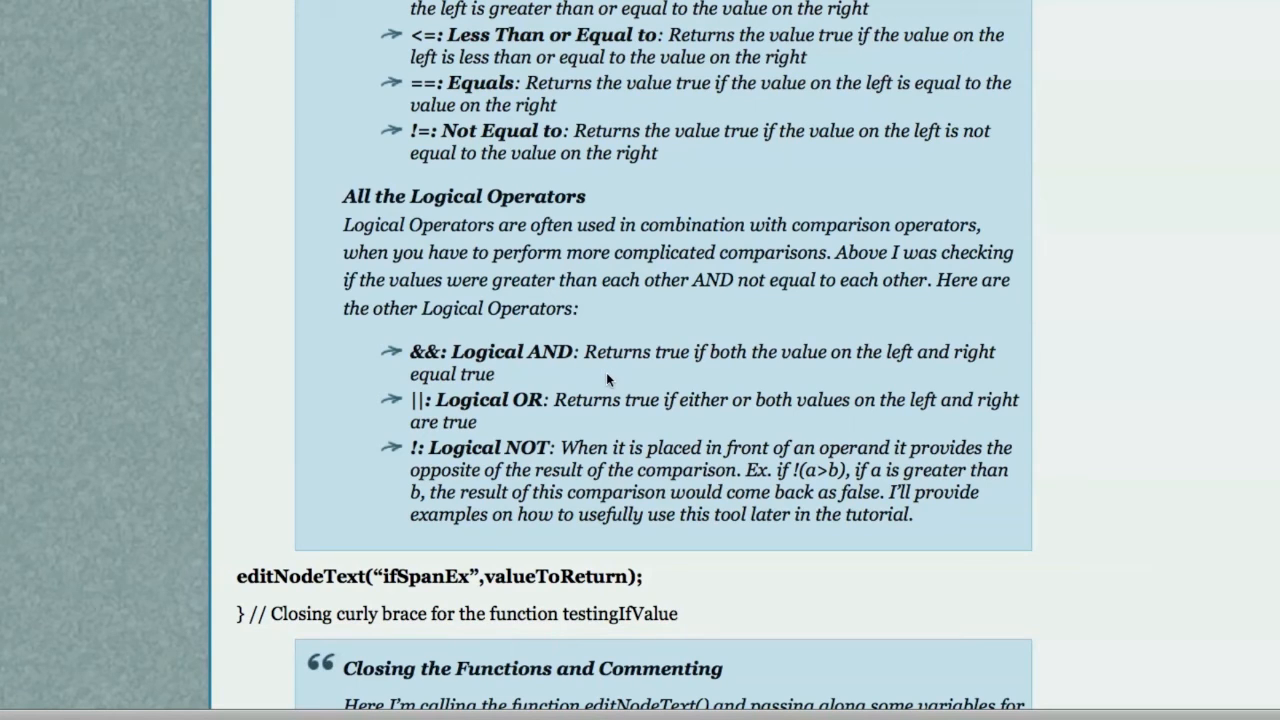
{"action": "mouse_move", "coordinate": [522, 384]}
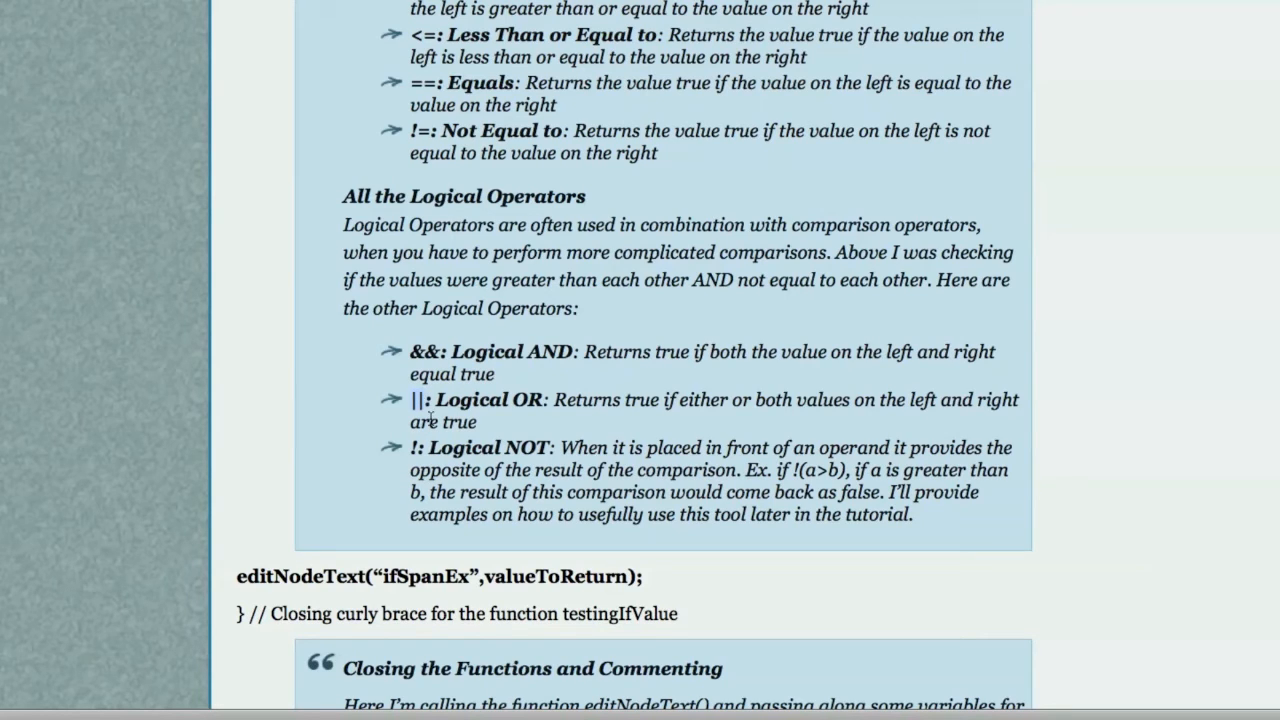
{"action": "mouse_move", "coordinate": [626, 406]}
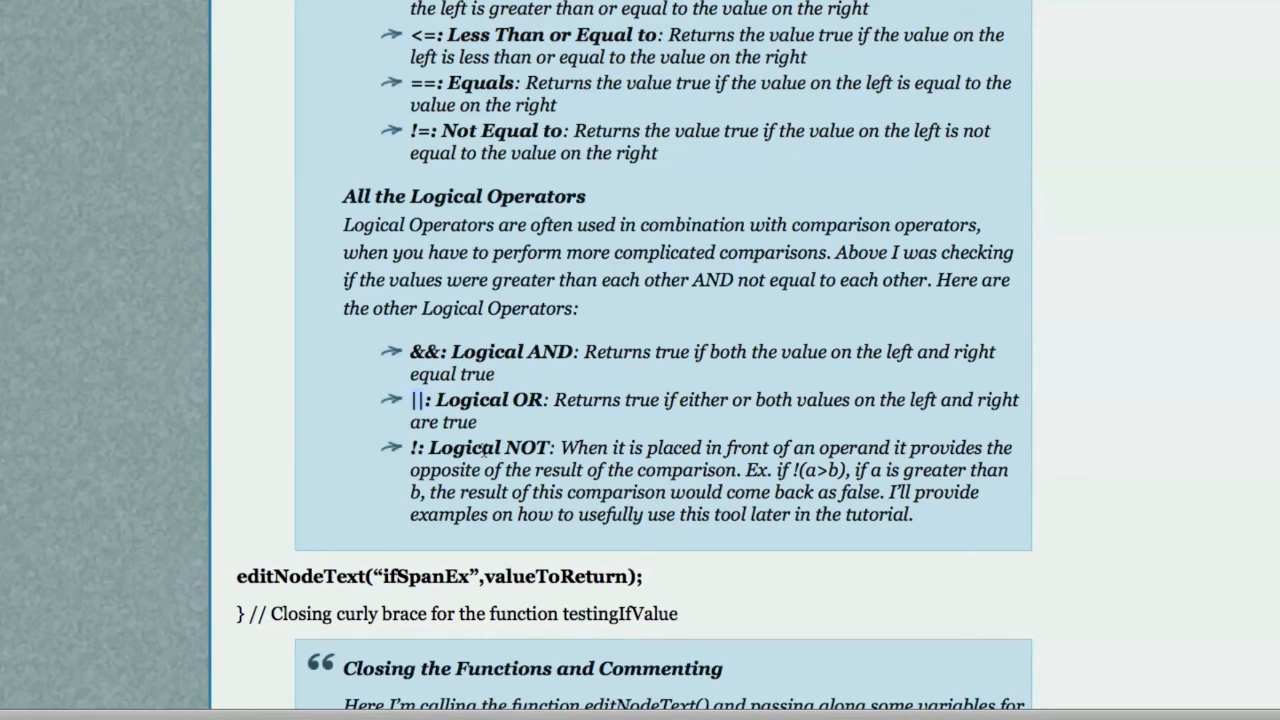
{"action": "mouse_move", "coordinate": [700, 516]}
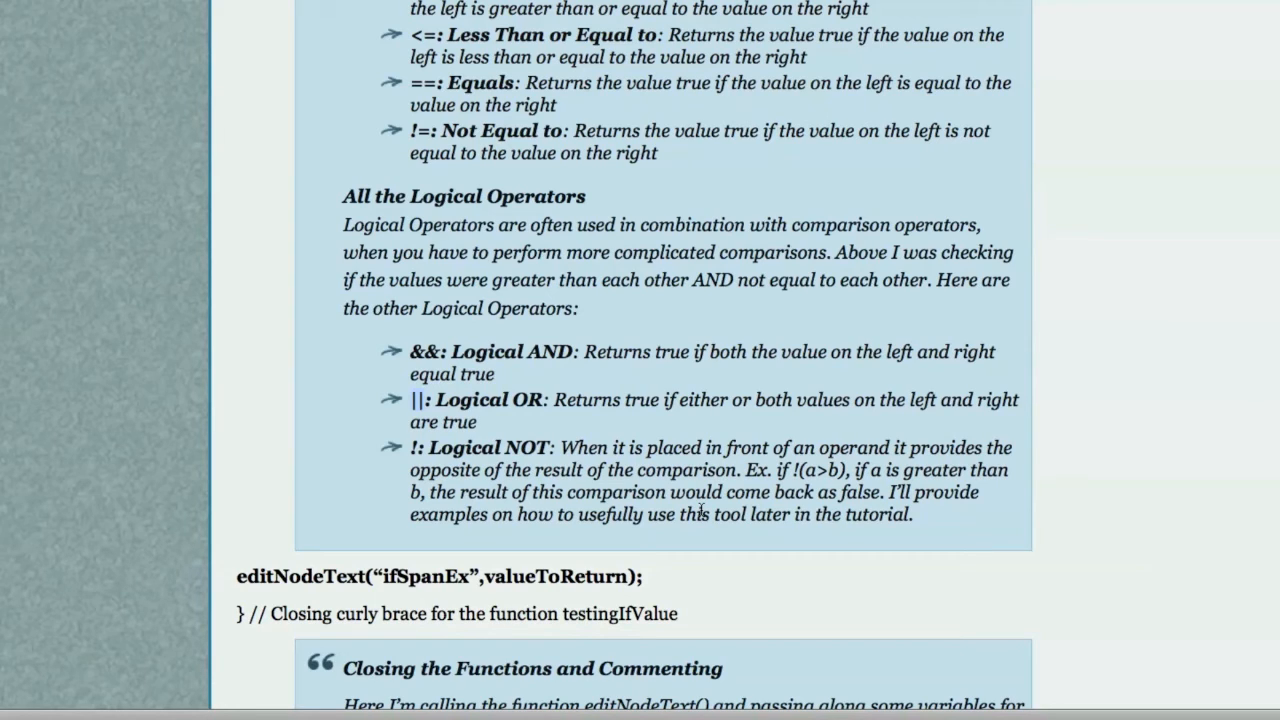
{"action": "mouse_move", "coordinate": [796, 452]}
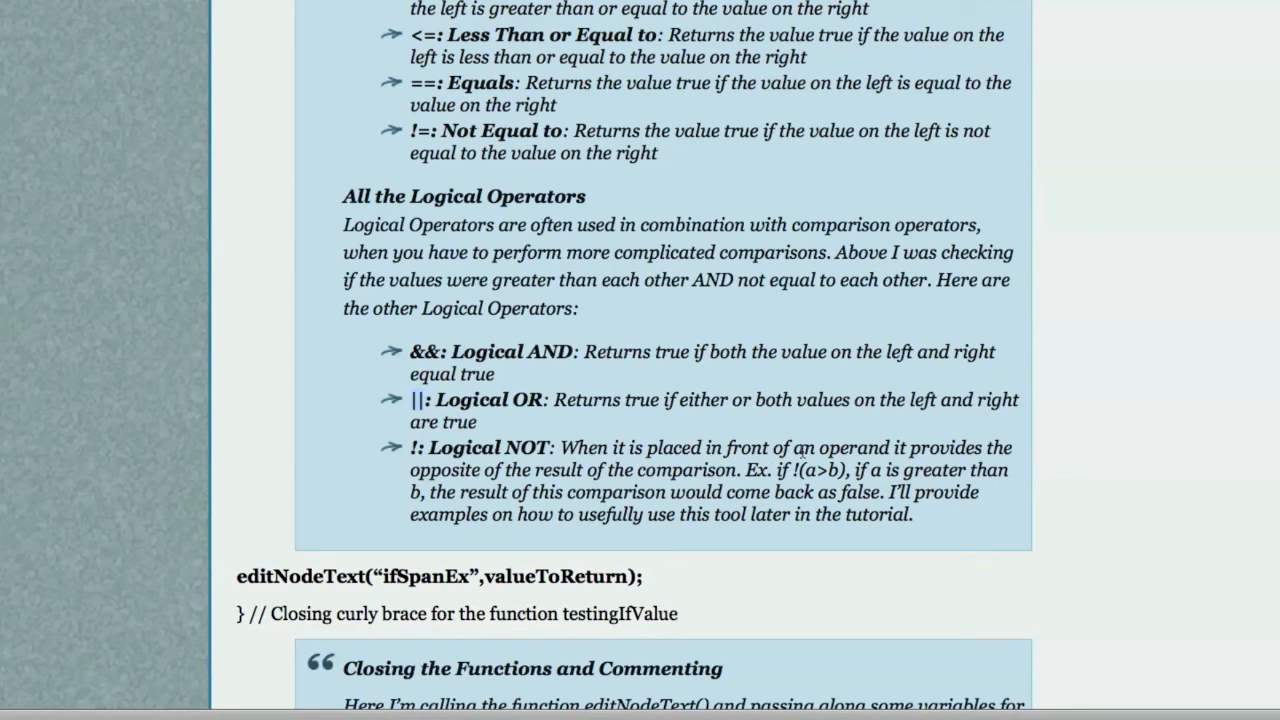
Scroll down to the Closing the Functions and Commenting note and the start of testingSwitchValue
{"action": "scroll", "scroll_direction": "down", "scroll_amount": 3}
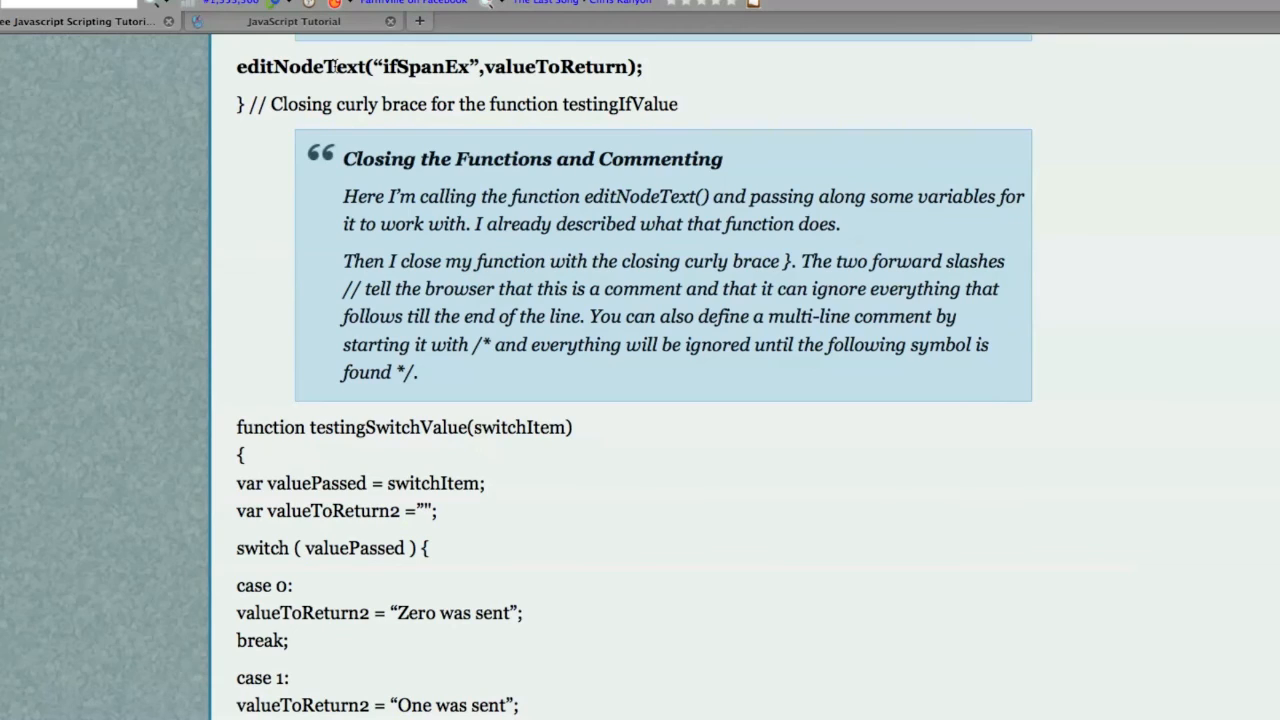
{"action": "mouse_move", "coordinate": [320, 100]}
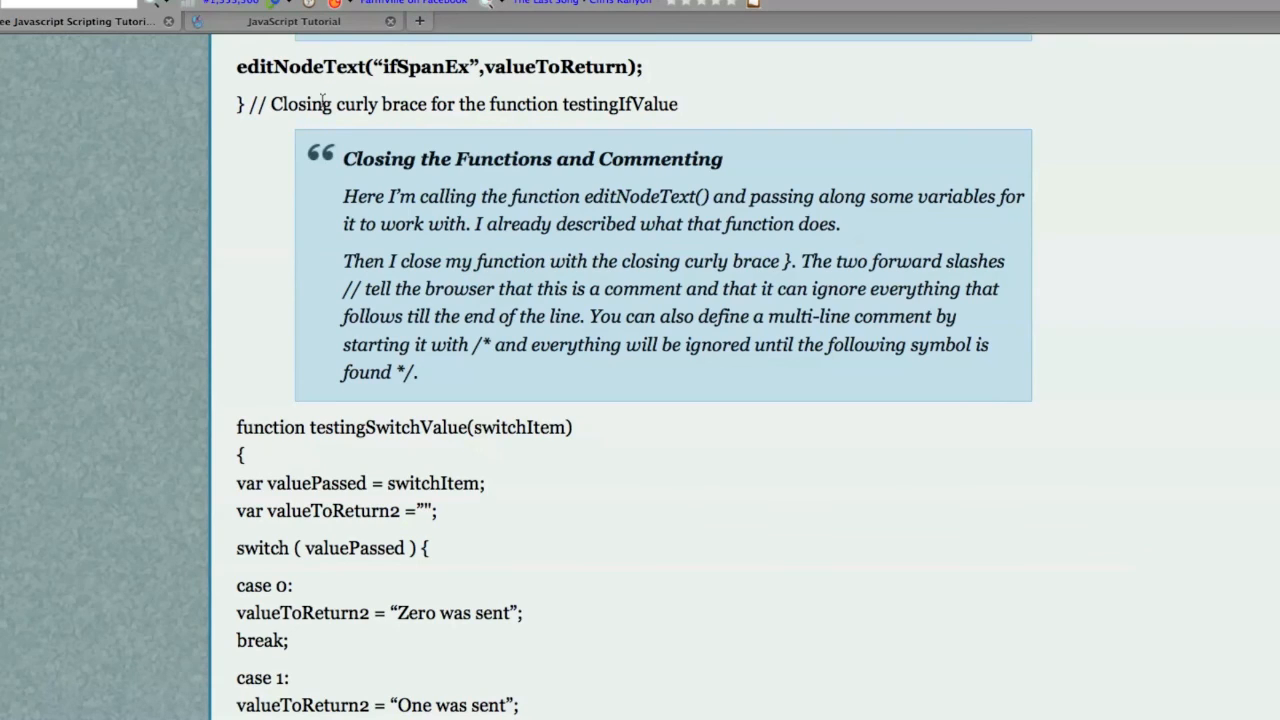
{"action": "mouse_move", "coordinate": [256, 164]}
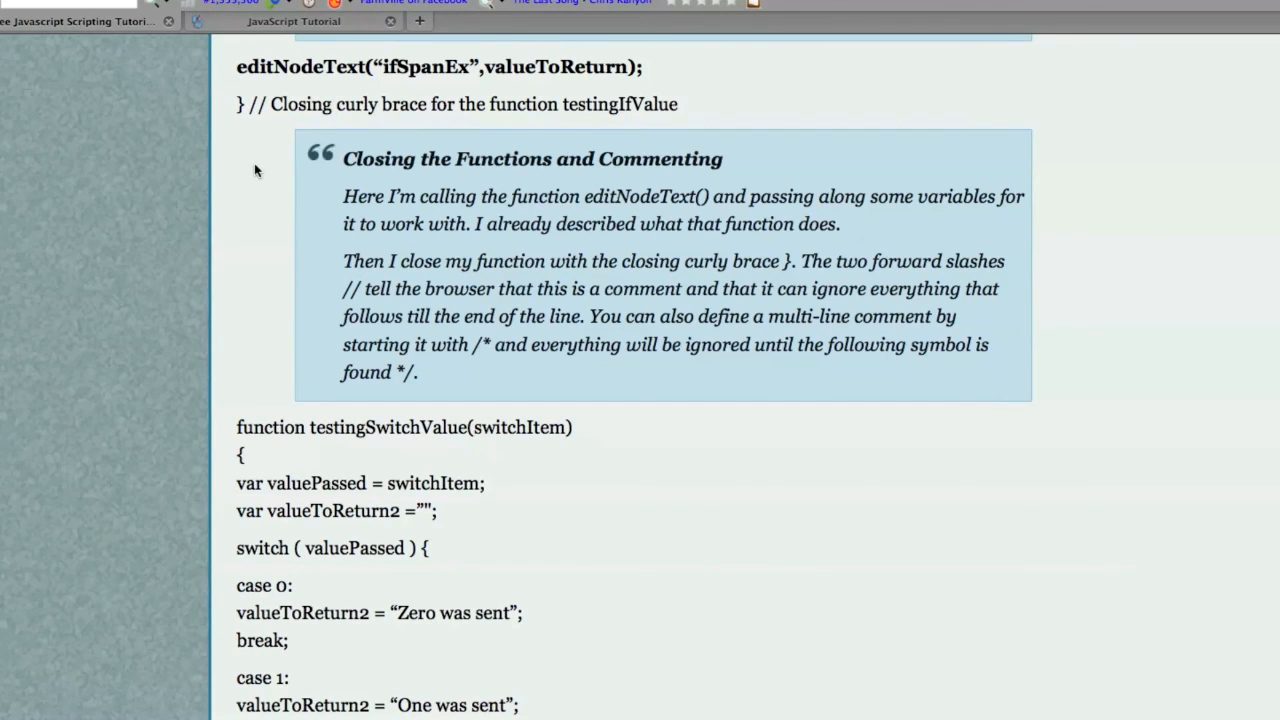
{"action": "mouse_move", "coordinate": [272, 248]}
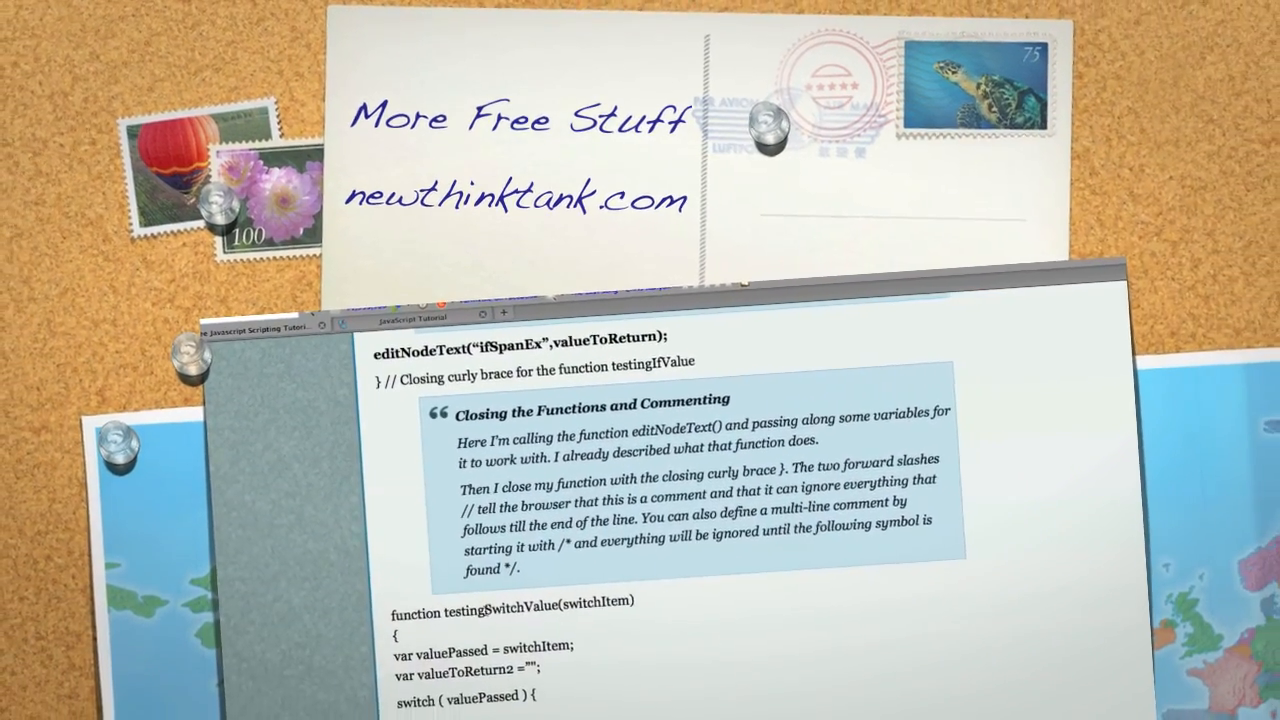
{"action": "scroll", "scroll_direction": "down", "scroll_amount": 3}
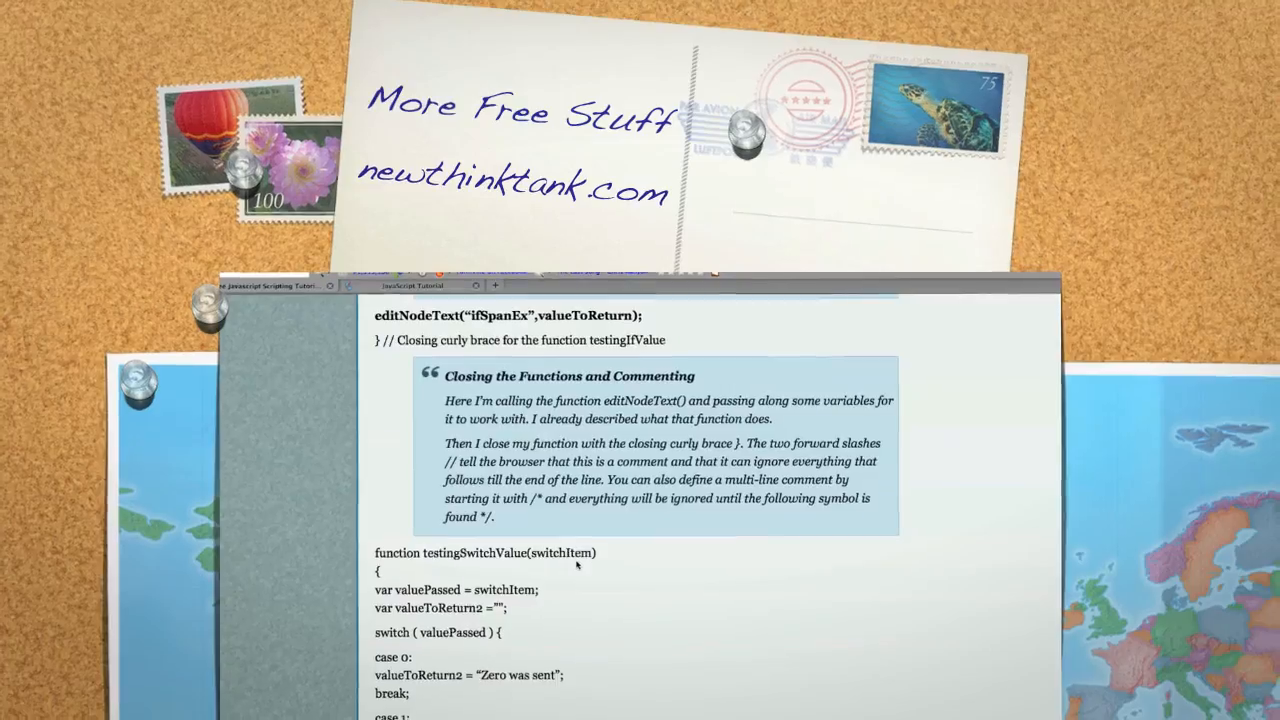